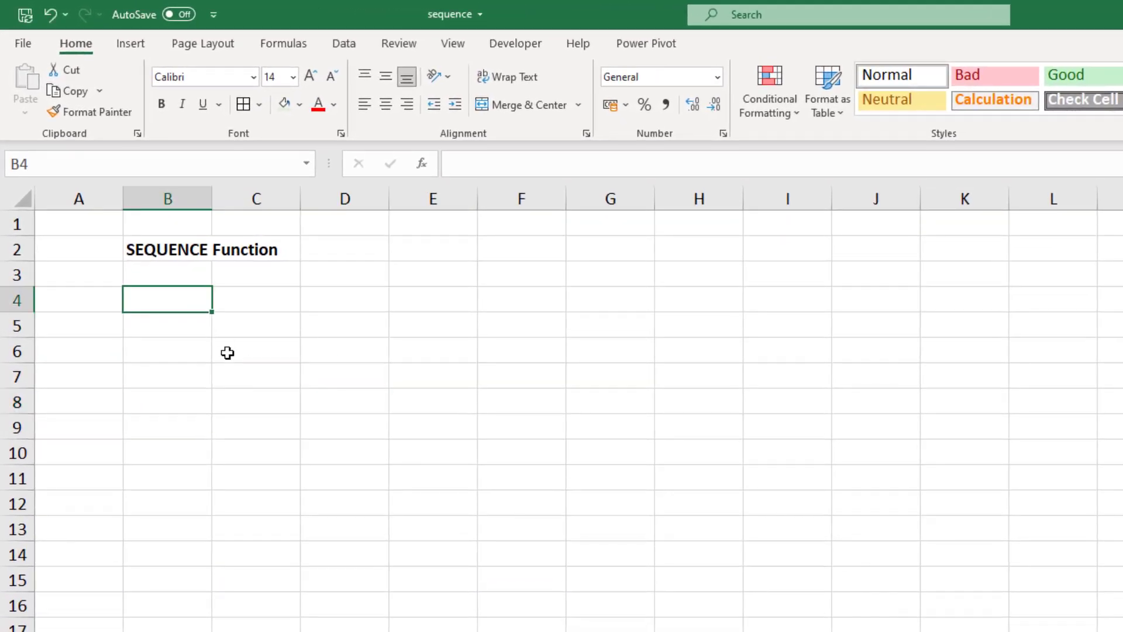
- Enter =SEQUENCE(10) in B4 to spill the numbers 1 to 10 down to B13
type("=se")
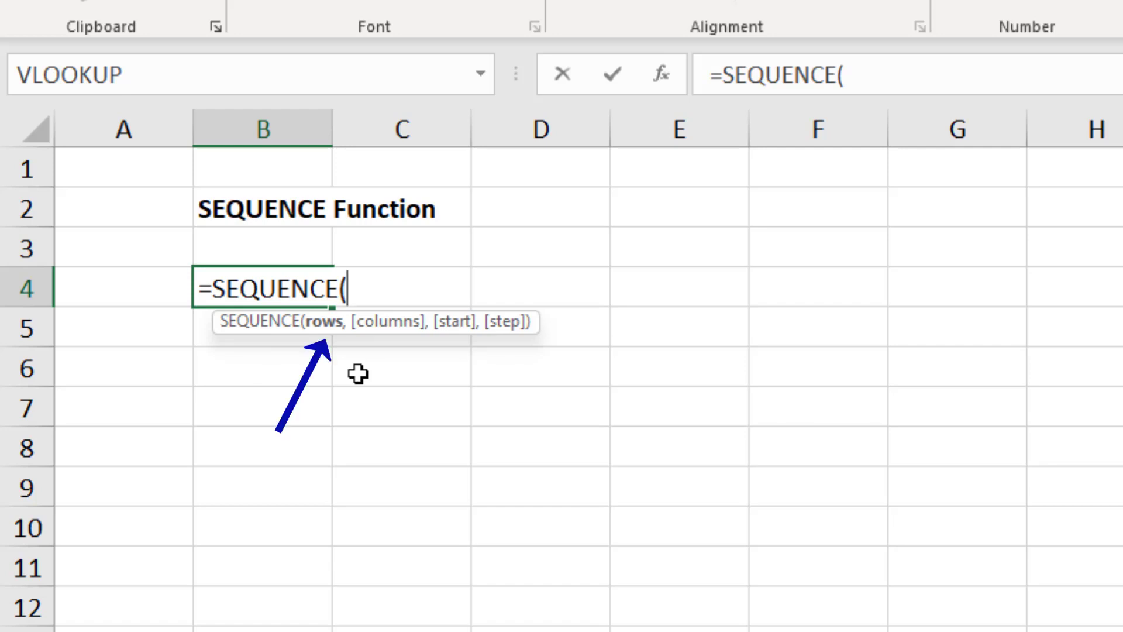
type("10")
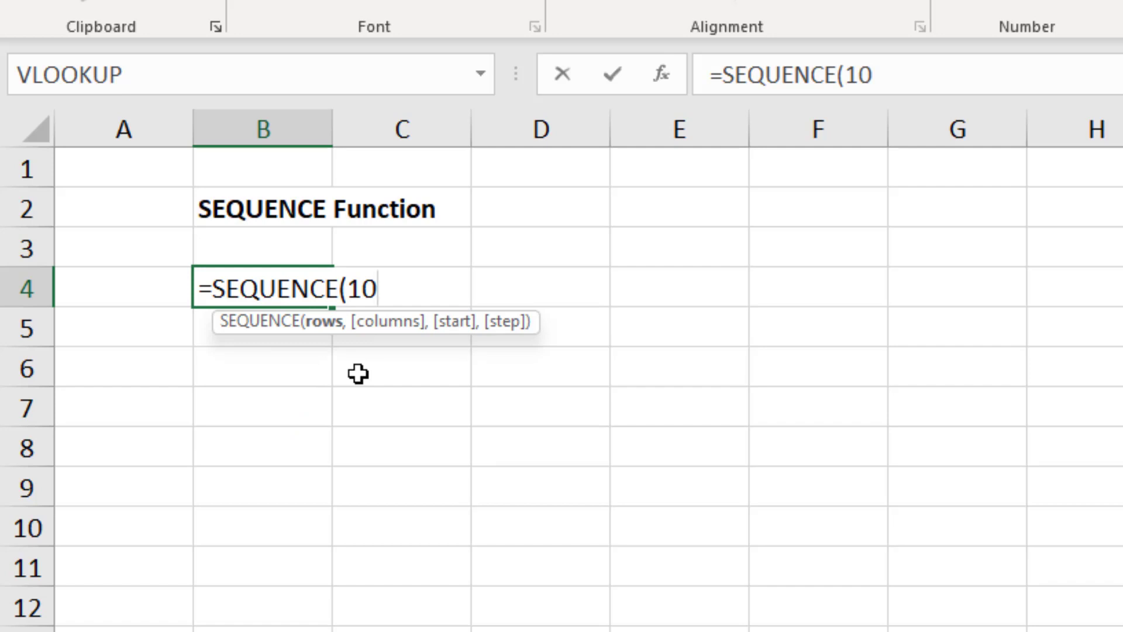
type(")")
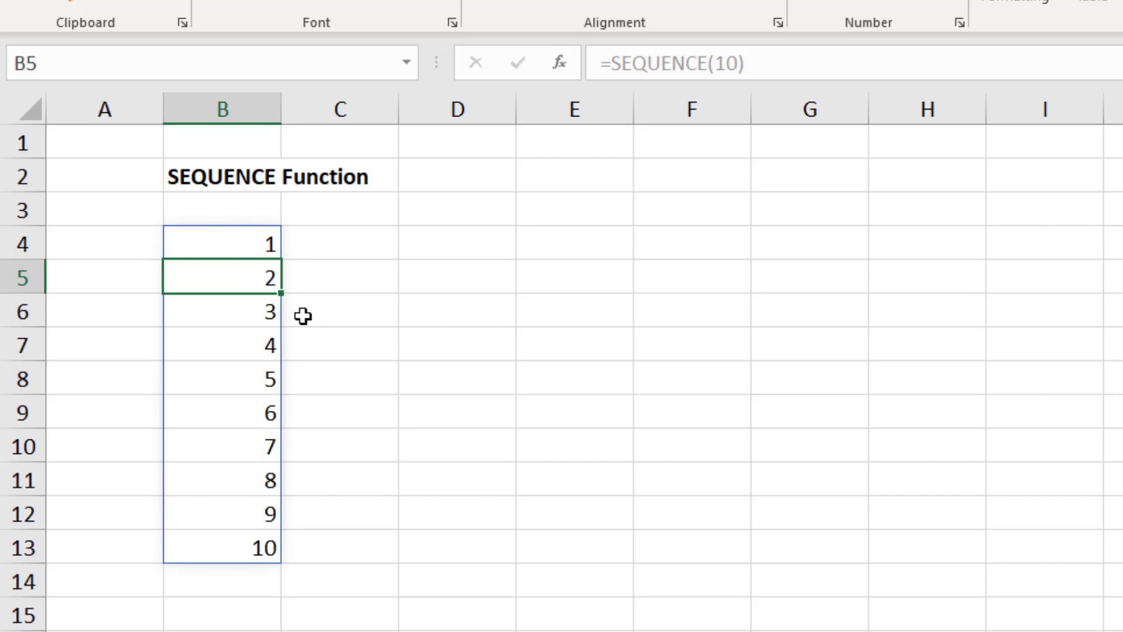
mouse_move(349, 312)
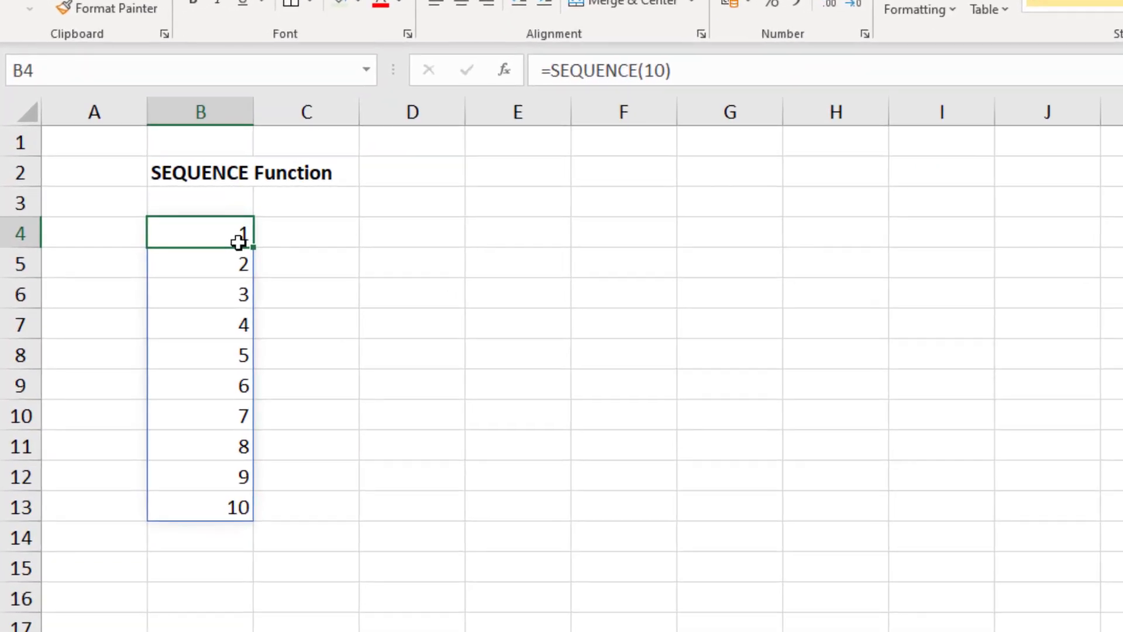
- Delete the 1–10 list from B4 and abandon a draft =SEQUENCE(10,2 formula
key("Delete")
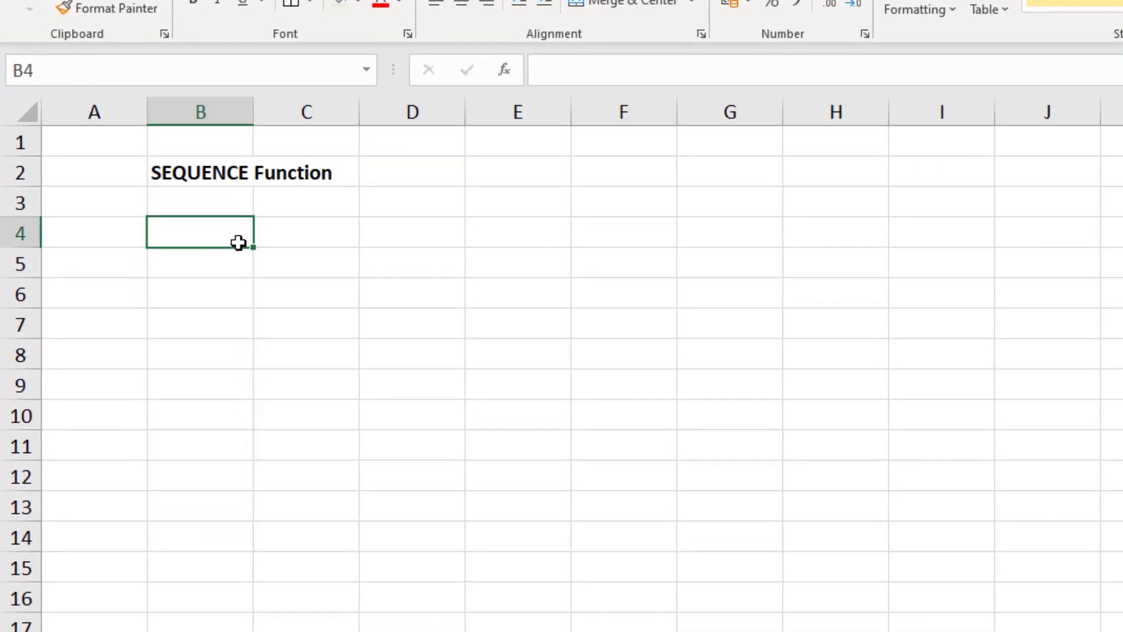
type("=SEQUENCE(")
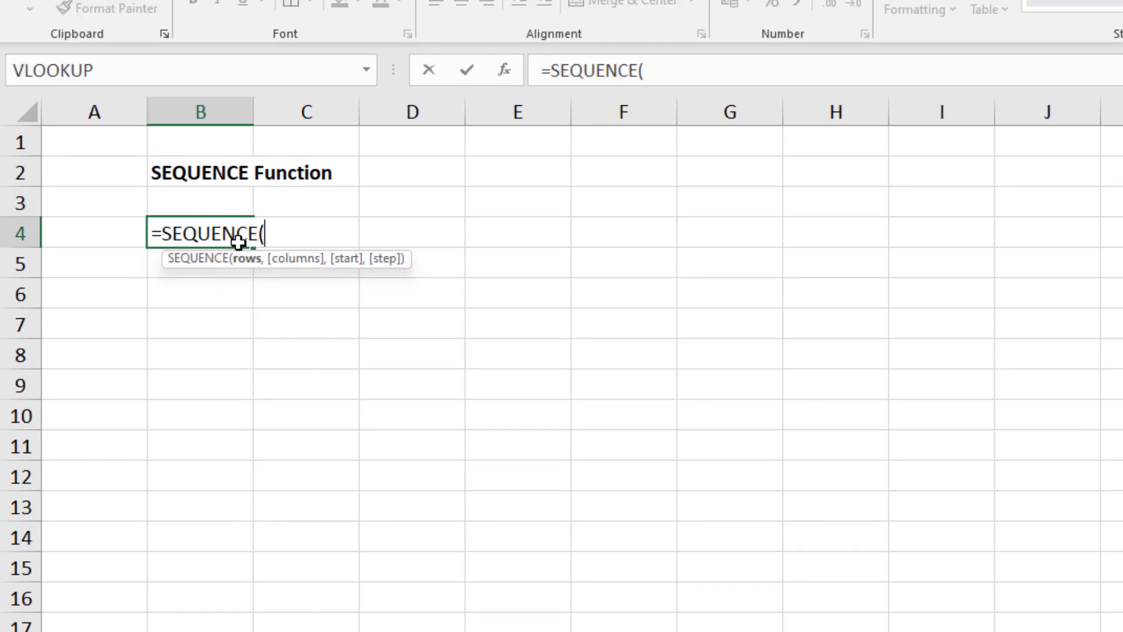
type("10")
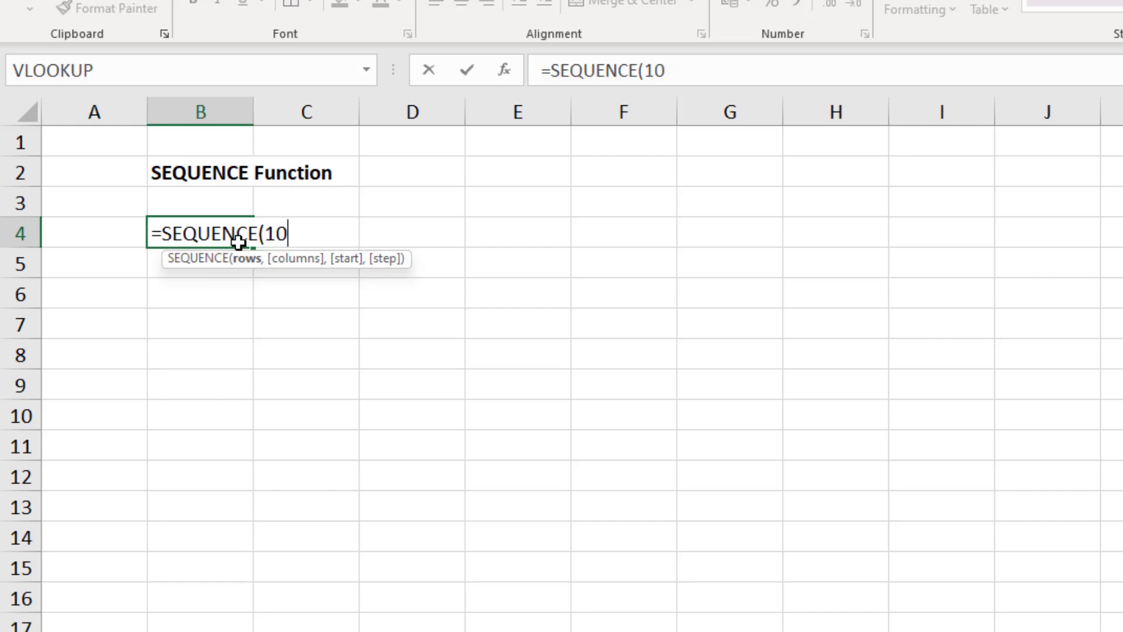
type(",")
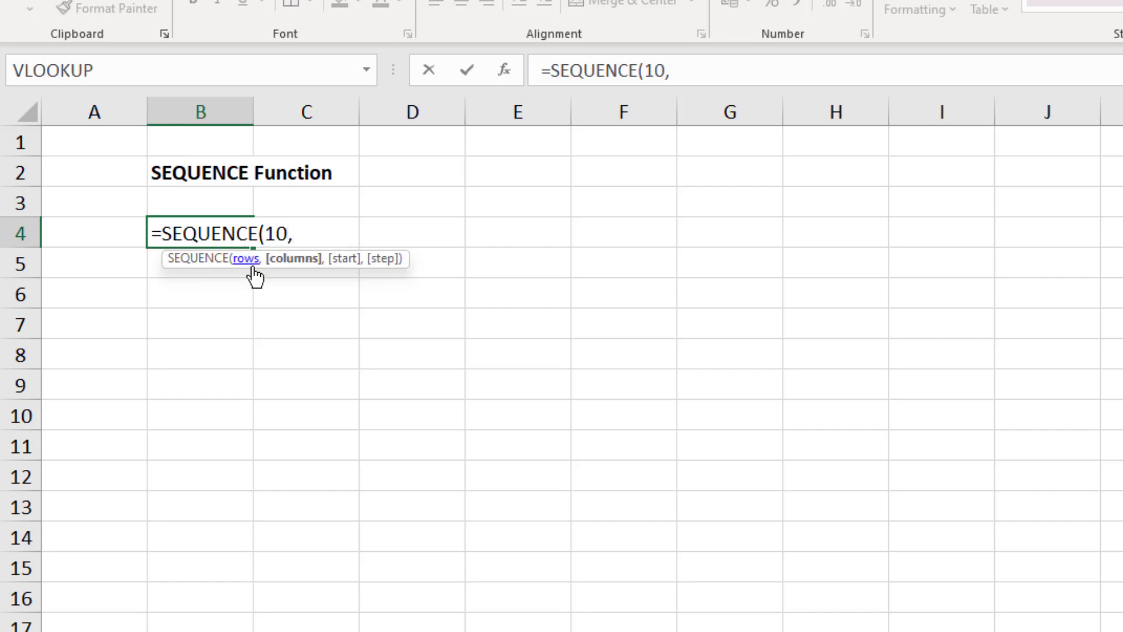
type("2")
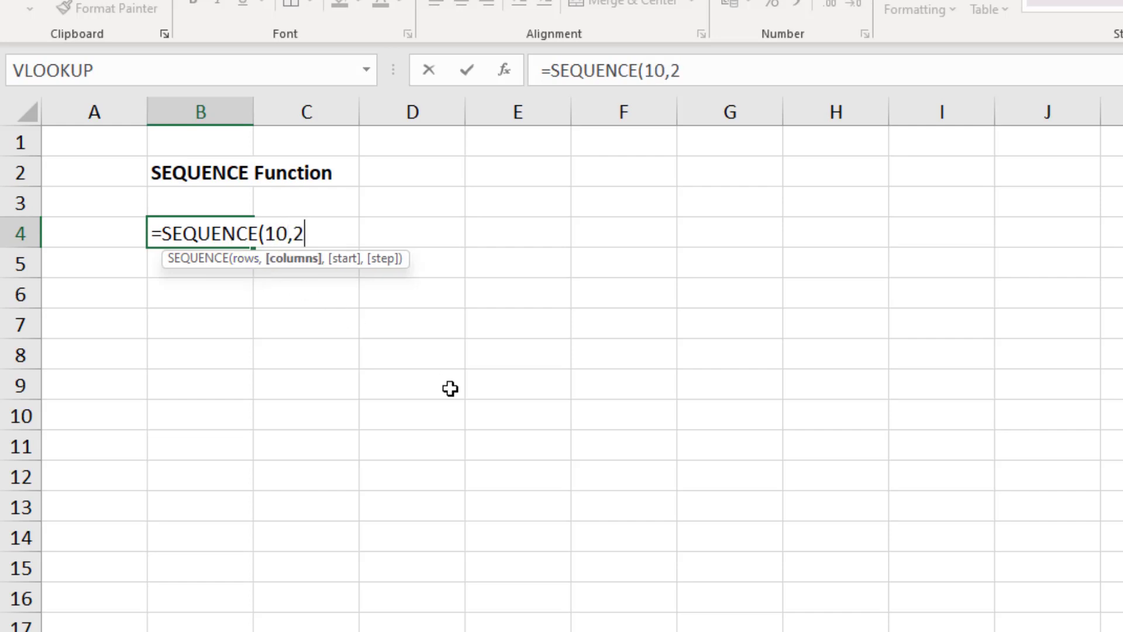
key("Return")
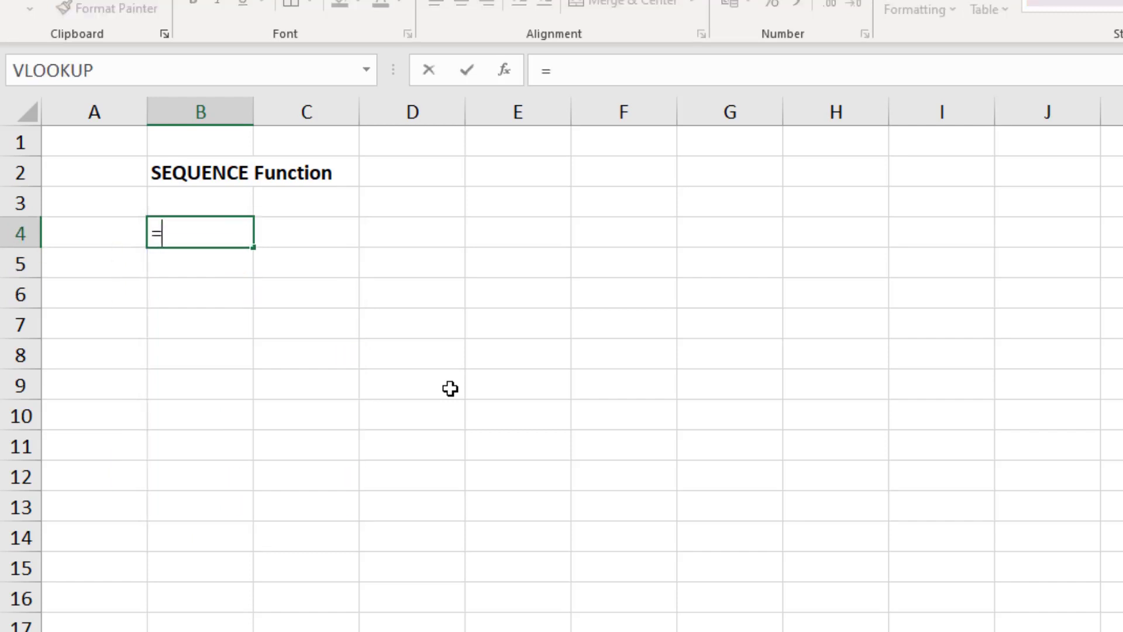
type("SEQUENCE(")
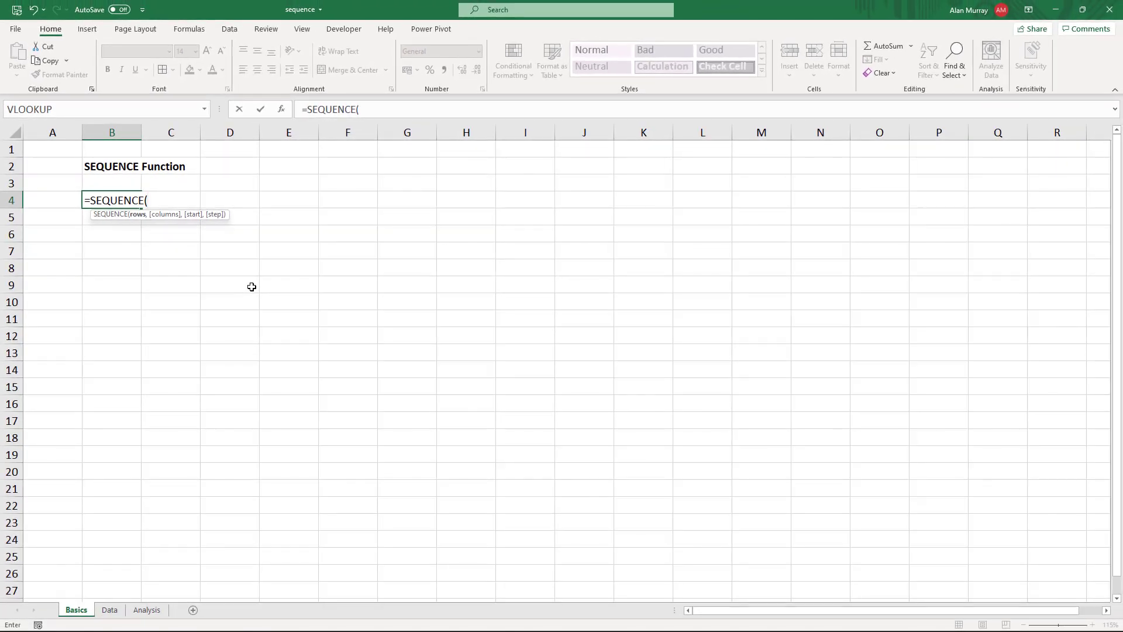
key("Escape")
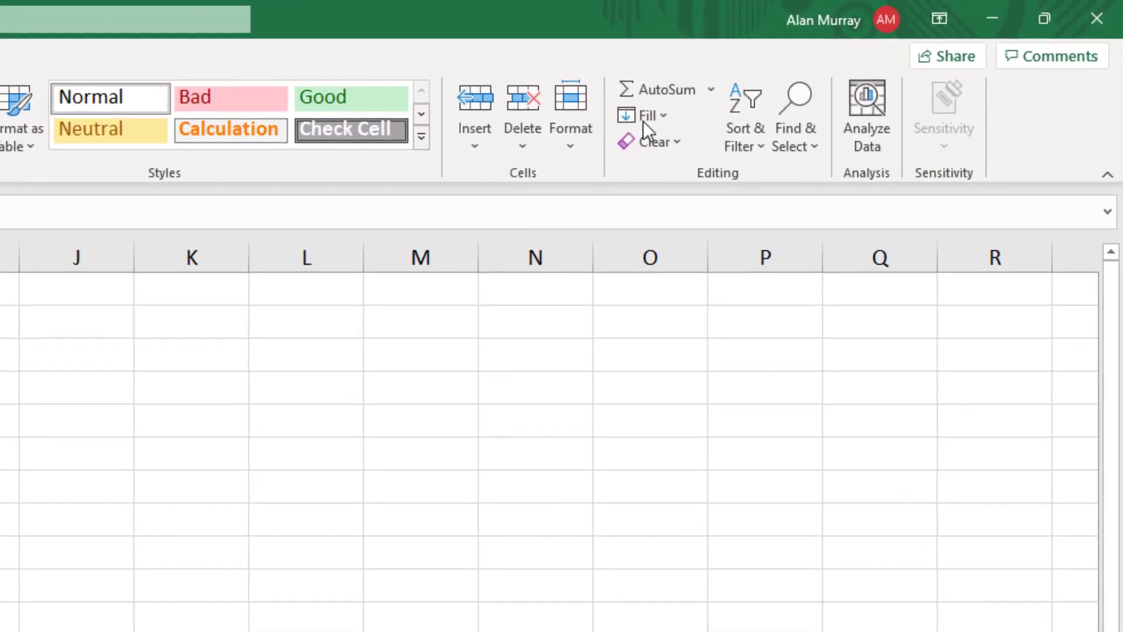
left_click(642, 116)
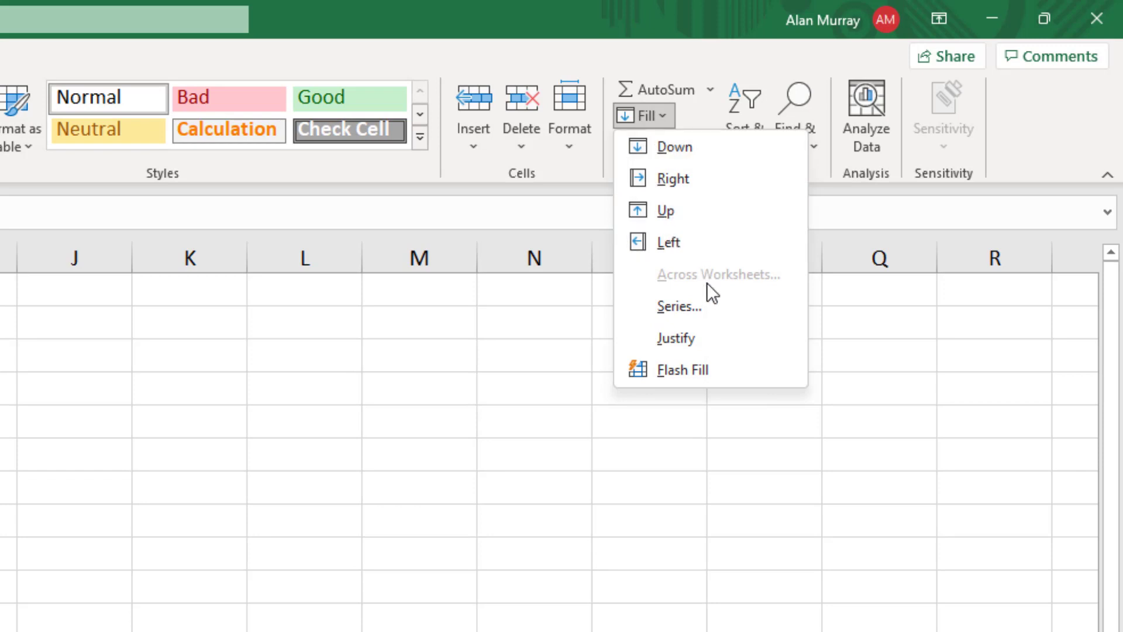
left_click(679, 306)
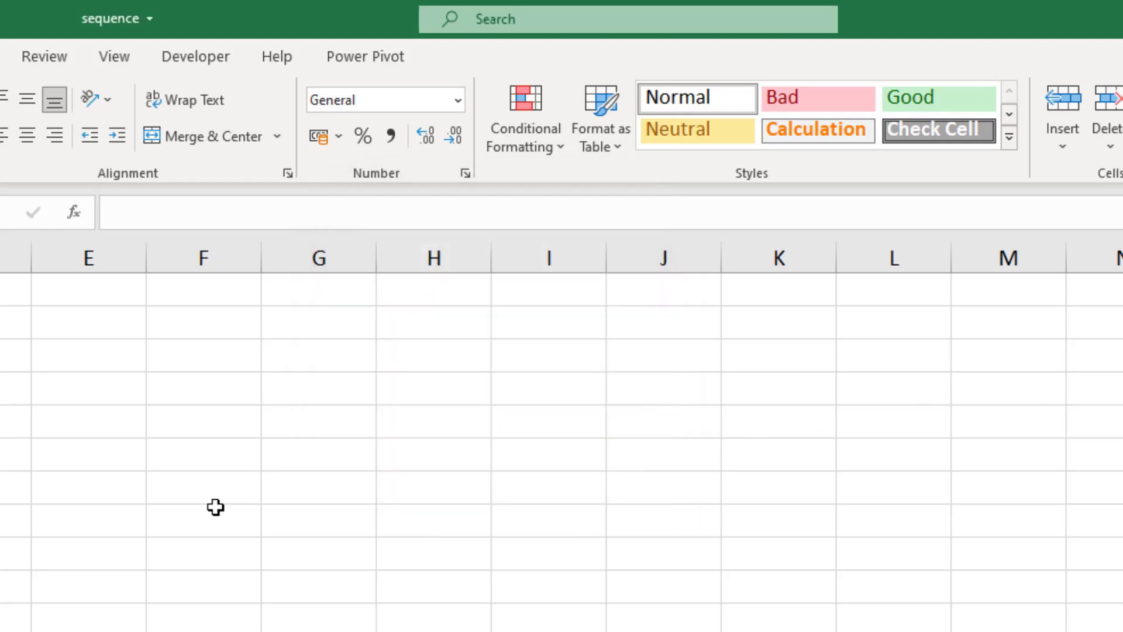
- Enter =SEQUENCE(10,1,5,3) in B4, spilling 5, 8, 11 … 32 down the column
type("=seq")
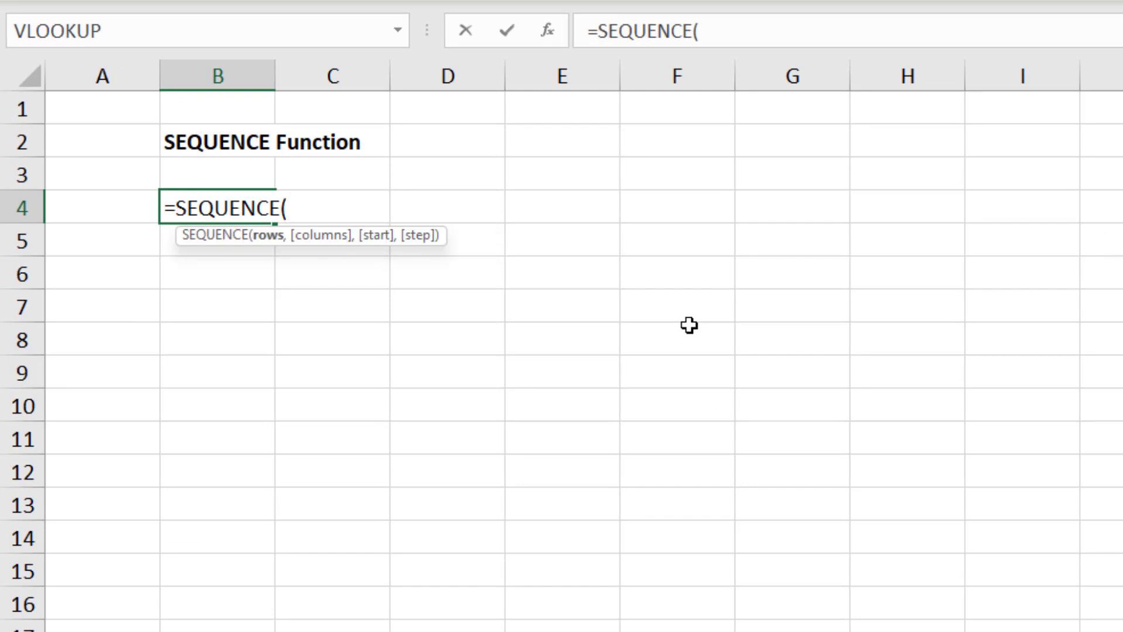
type("10")
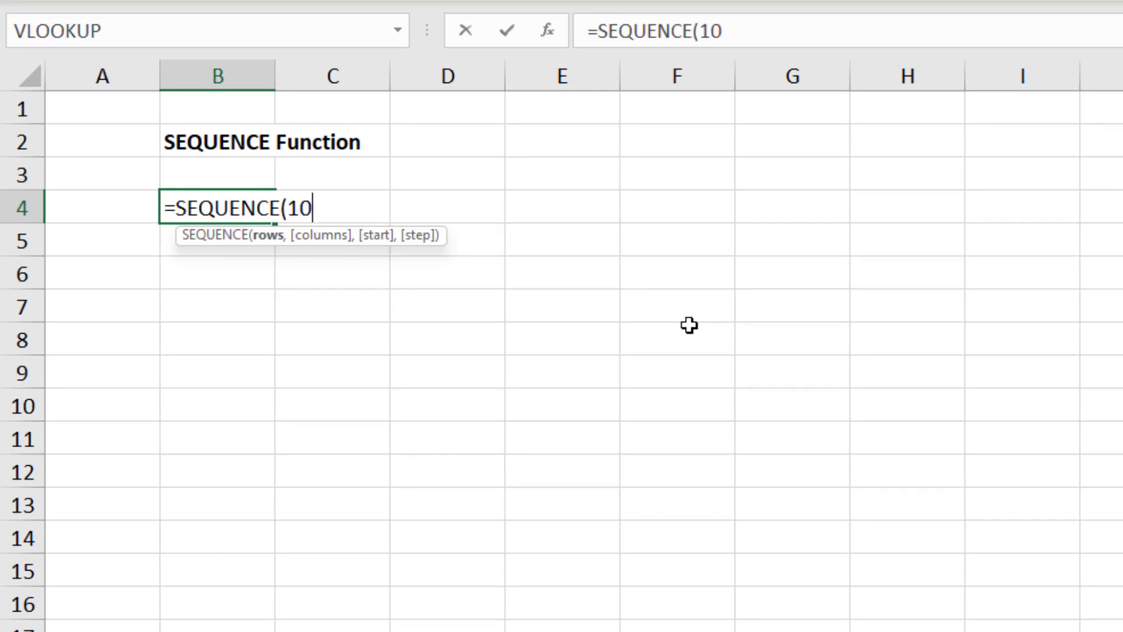
type(",1")
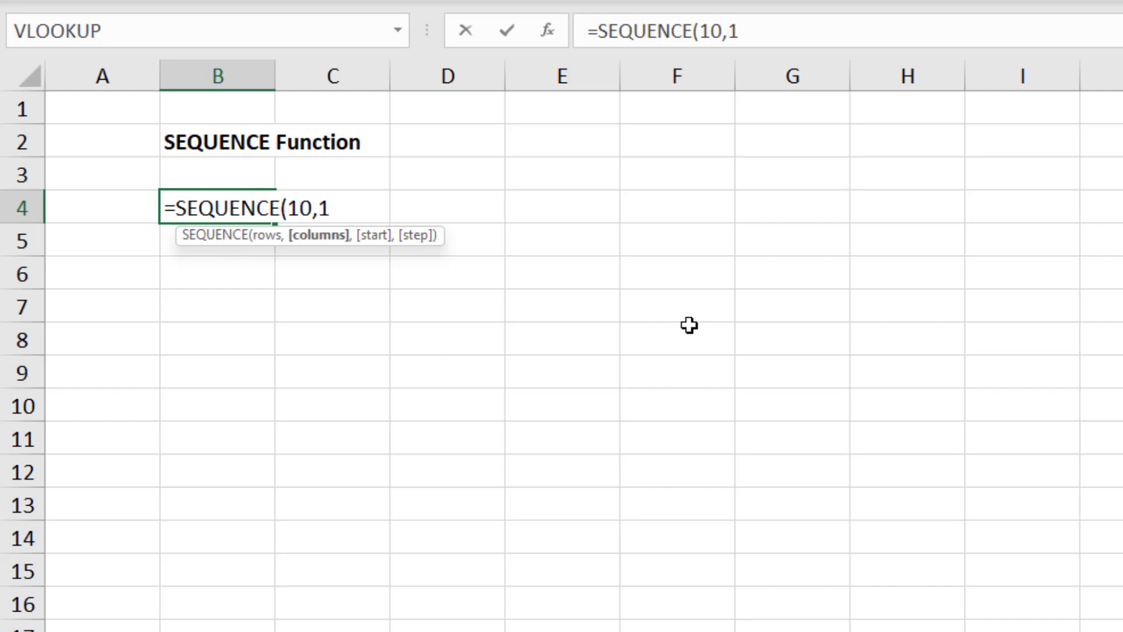
type(",5")
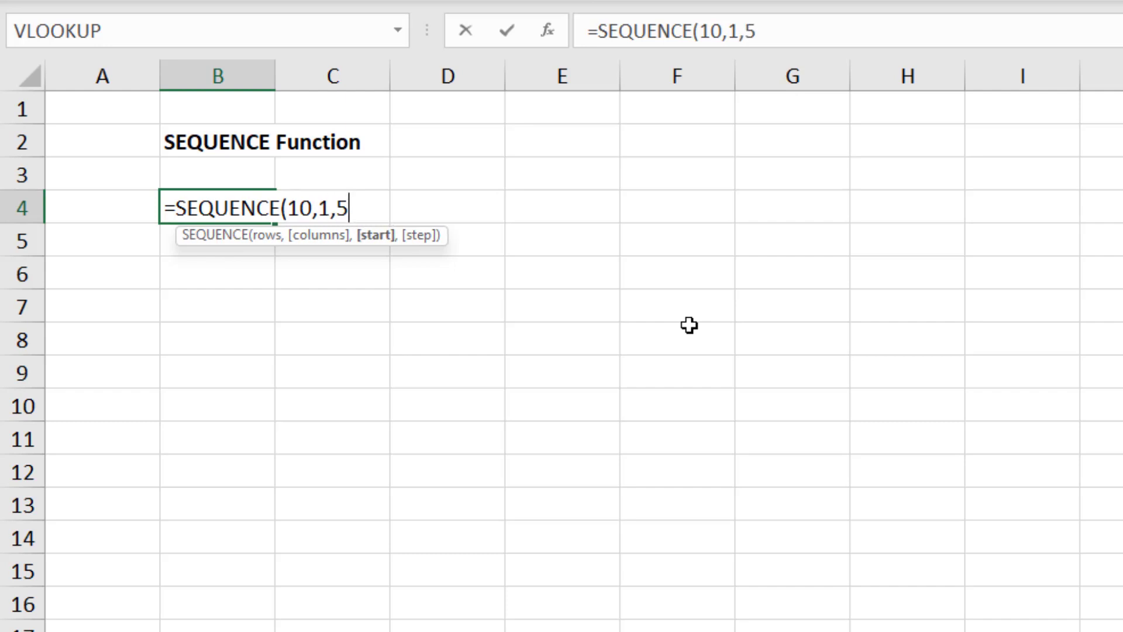
type(",3)")
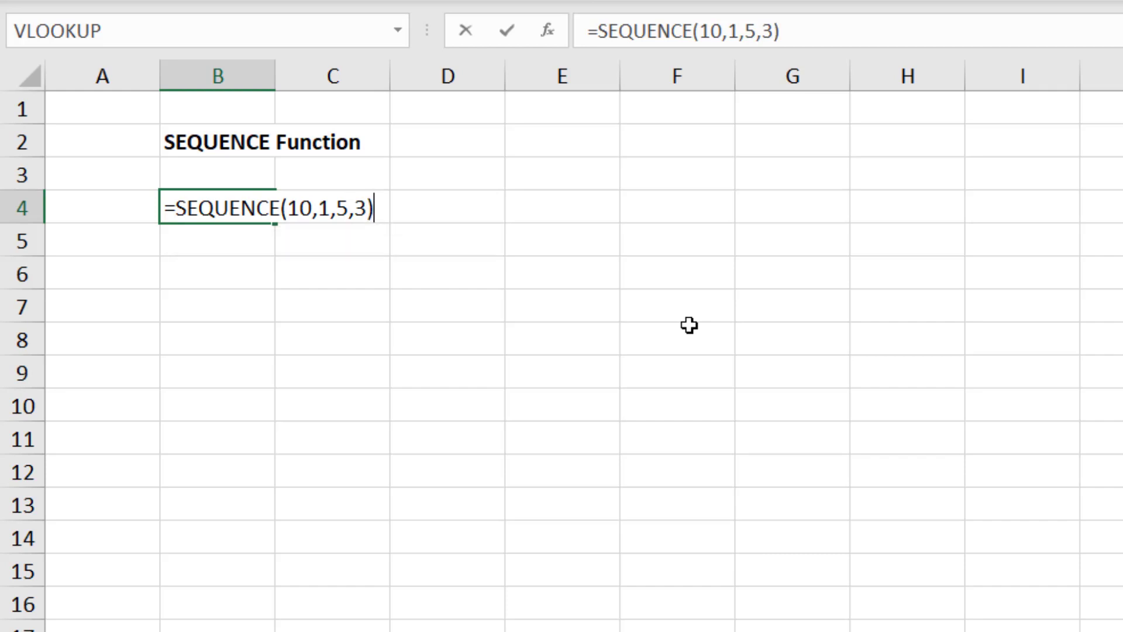
key("Return")
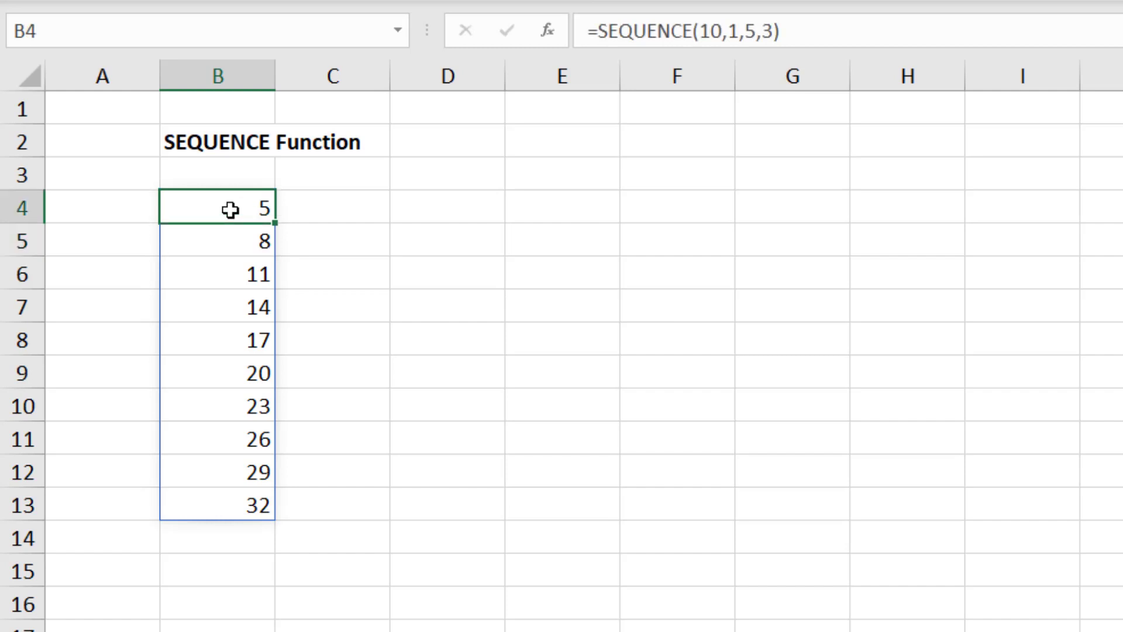
key("Delete")
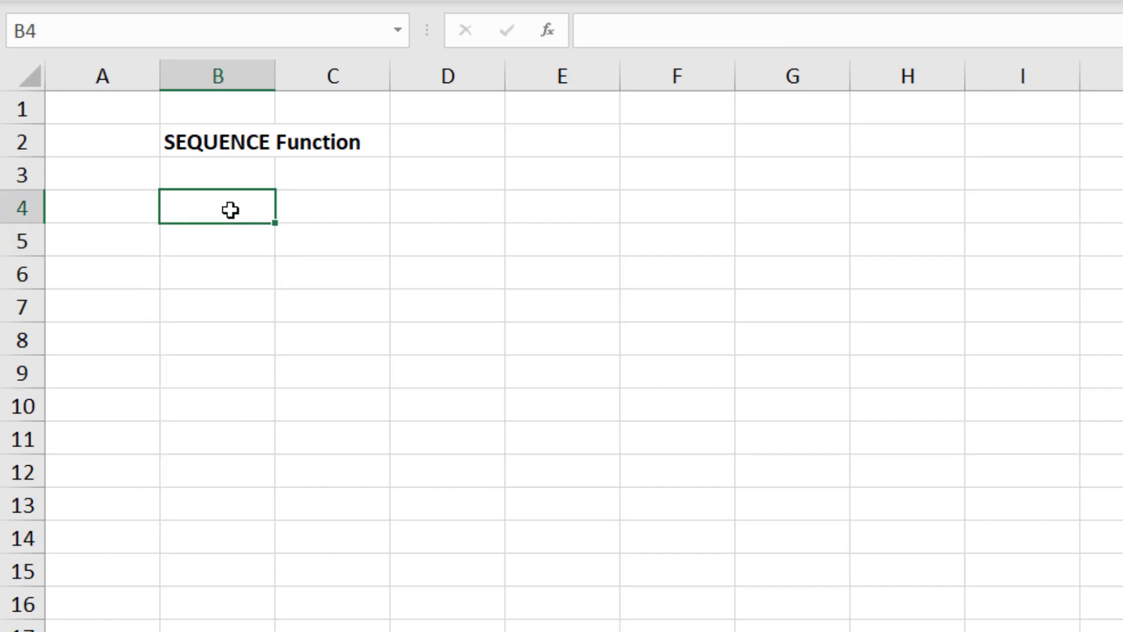
type("=seq")
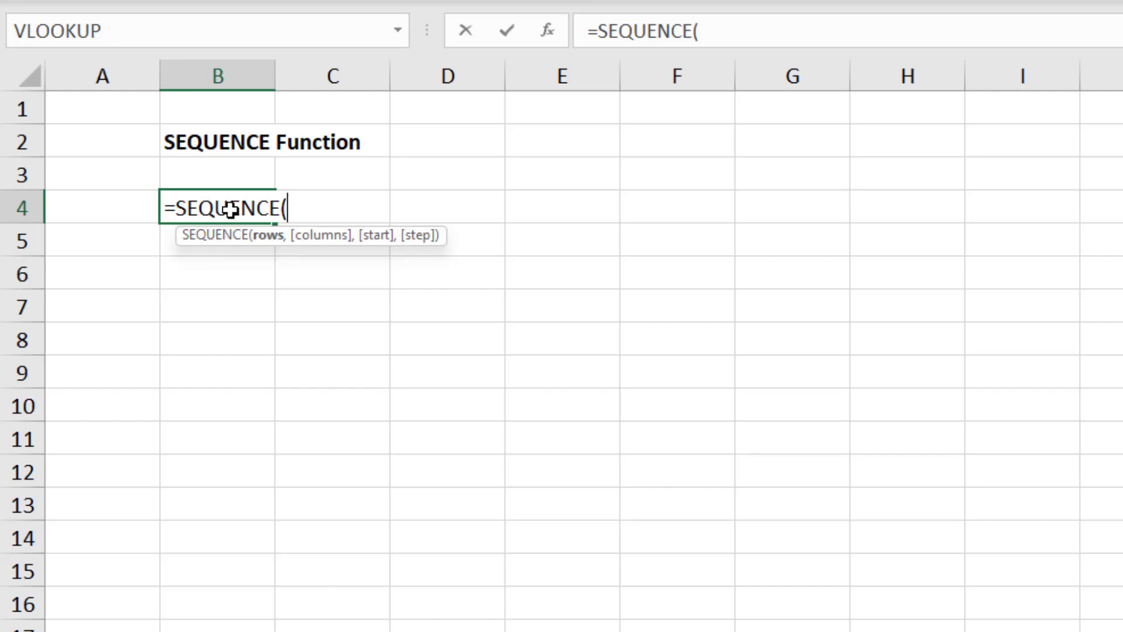
type("1")
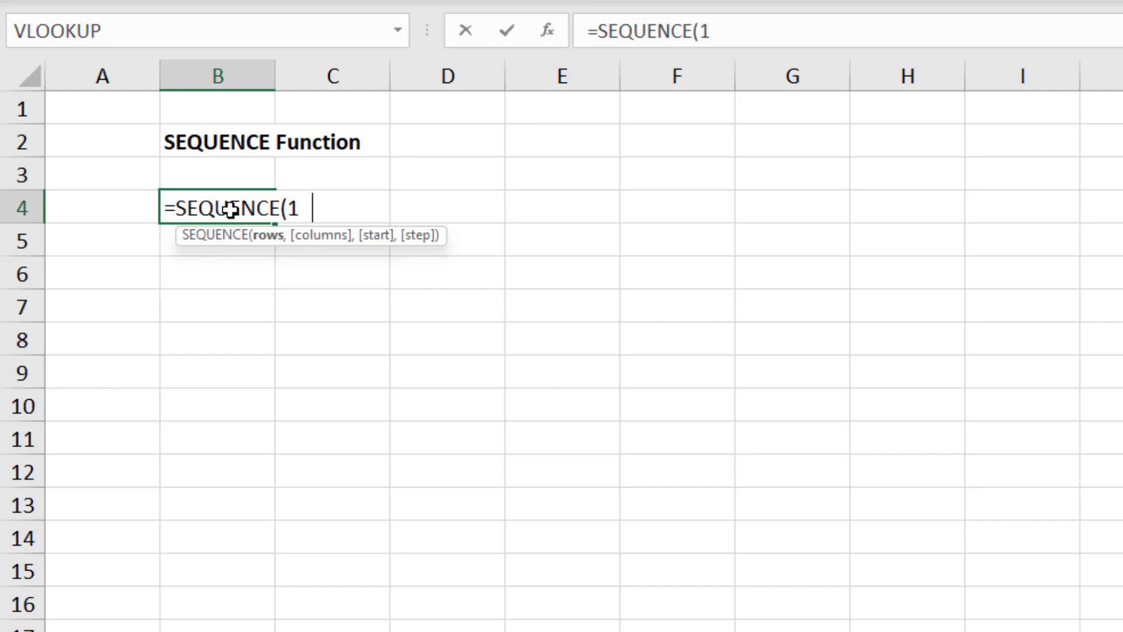
type("0")
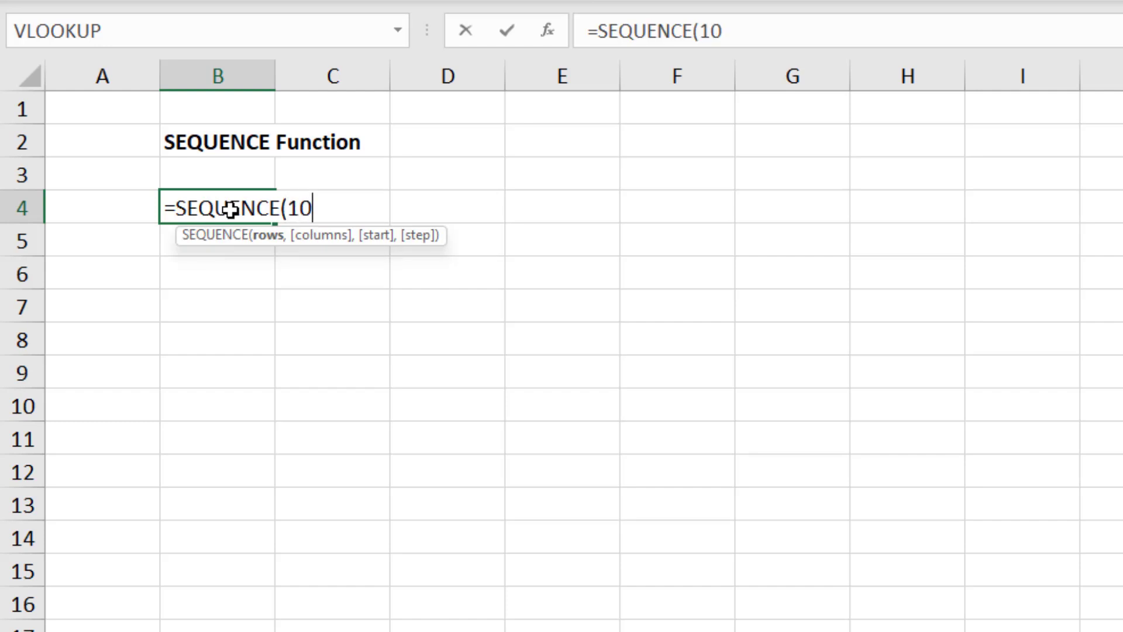
type(",")
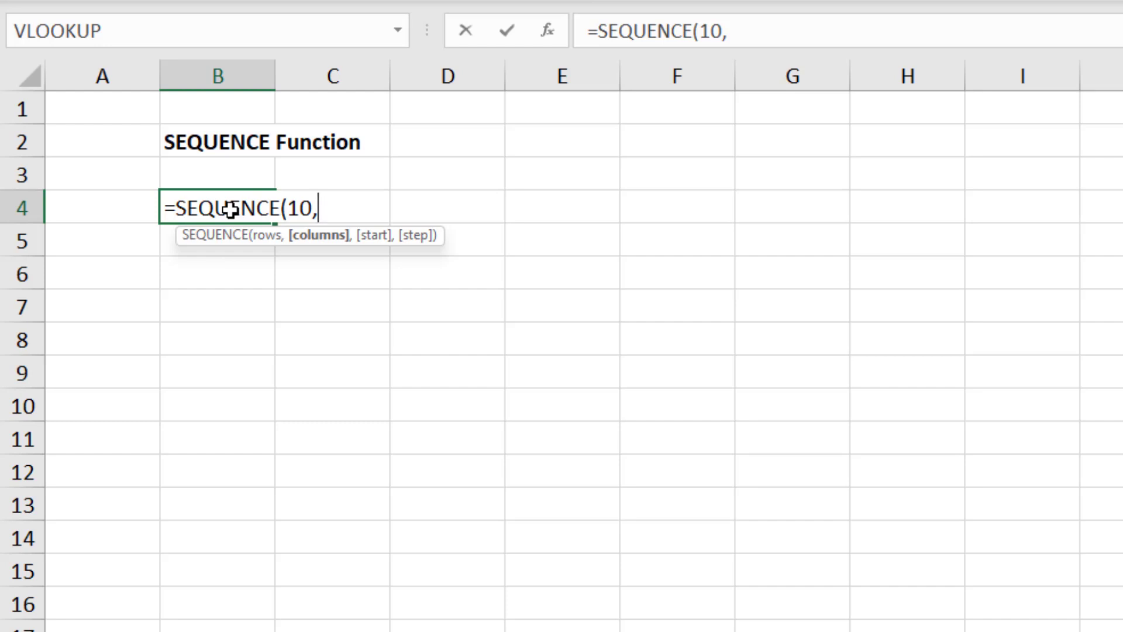
type(",")
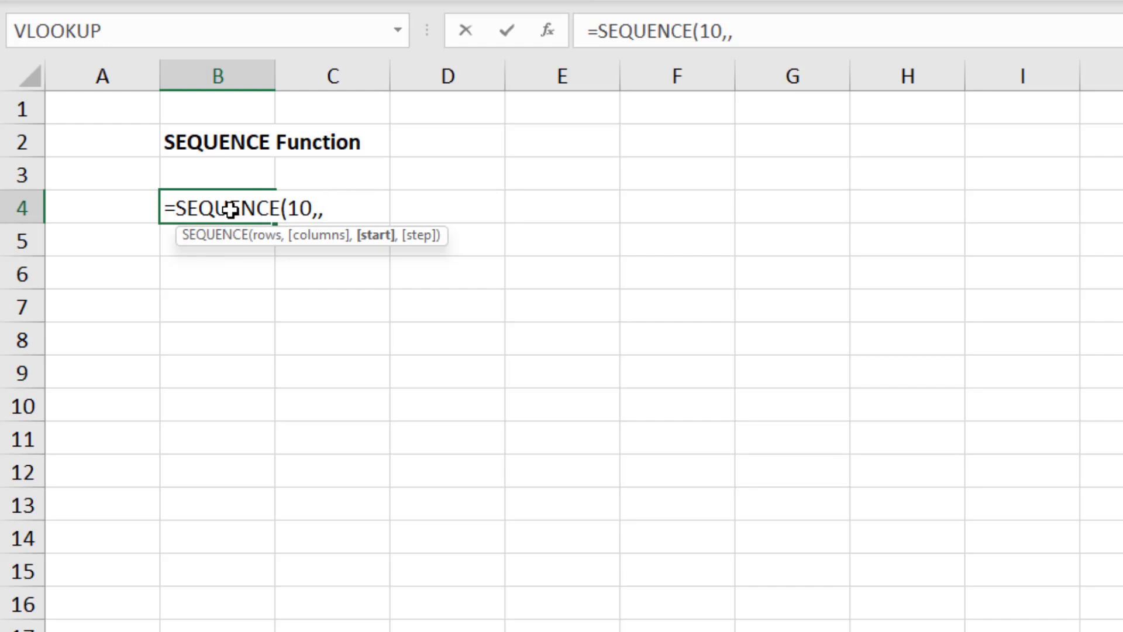
type("1")
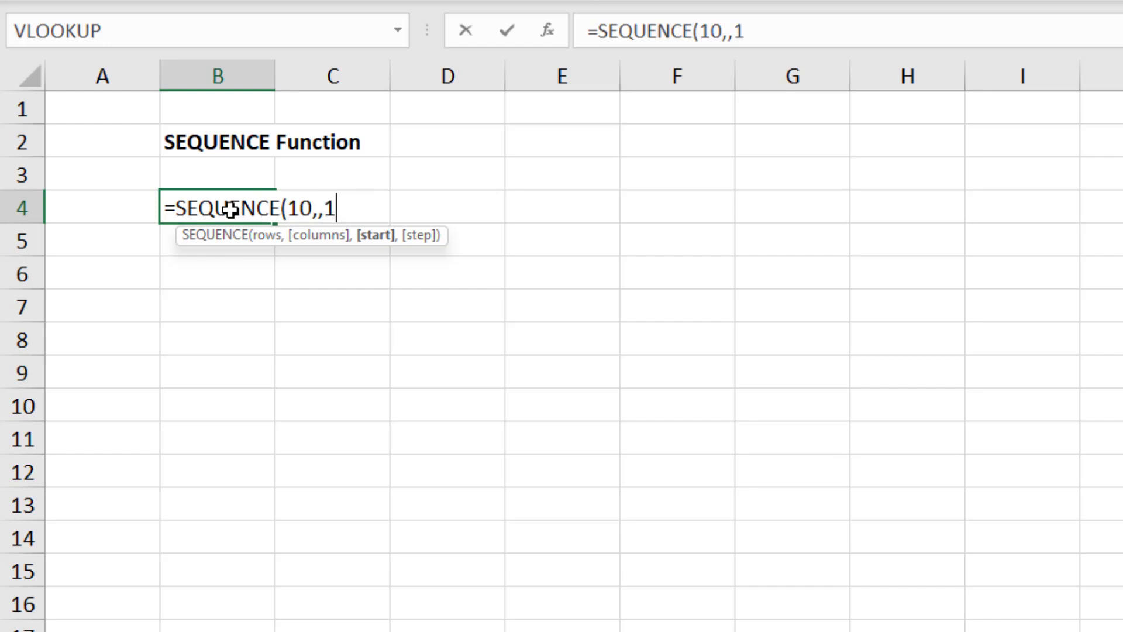
type("0,")
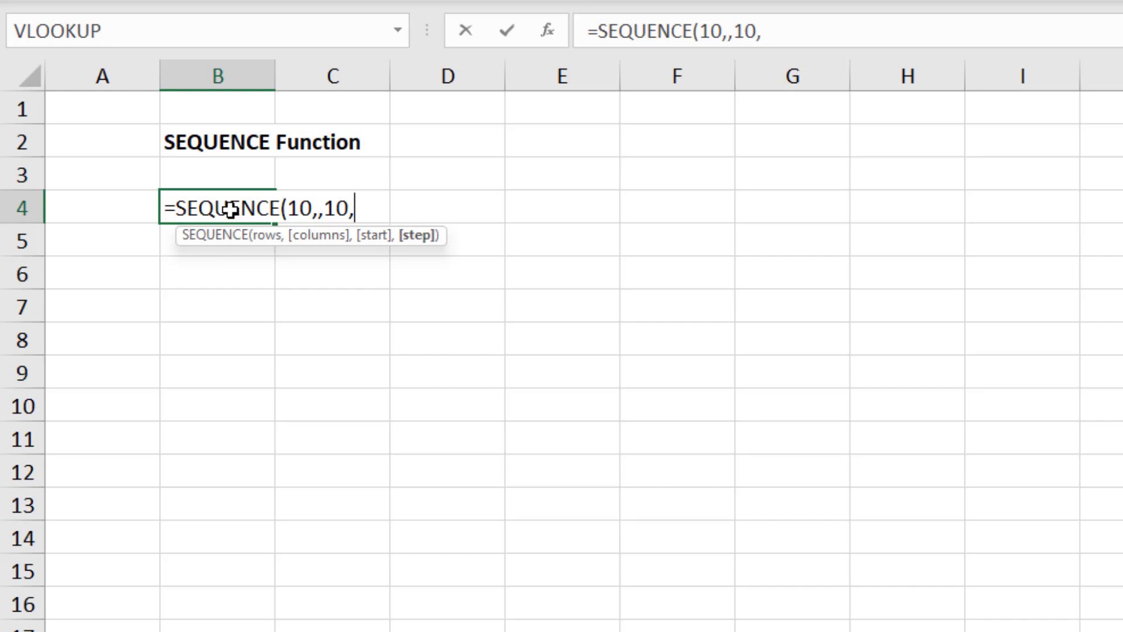
type("-1")
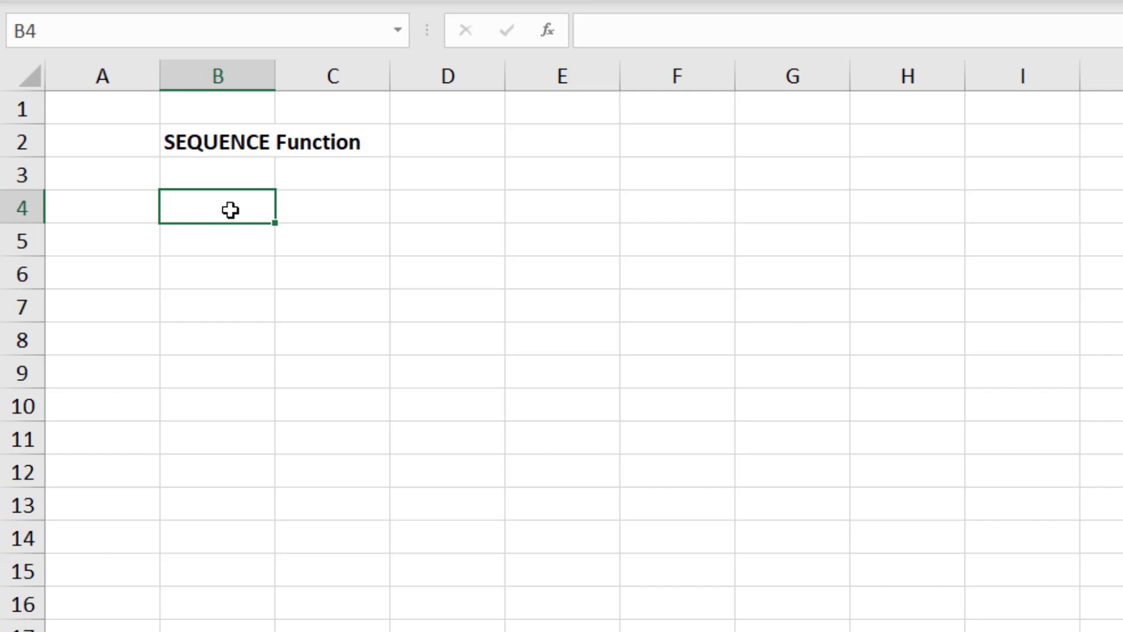
- Start a =SEQUENCE(10,2) formula in B4 for 1–20 across two columns
type("=seq")
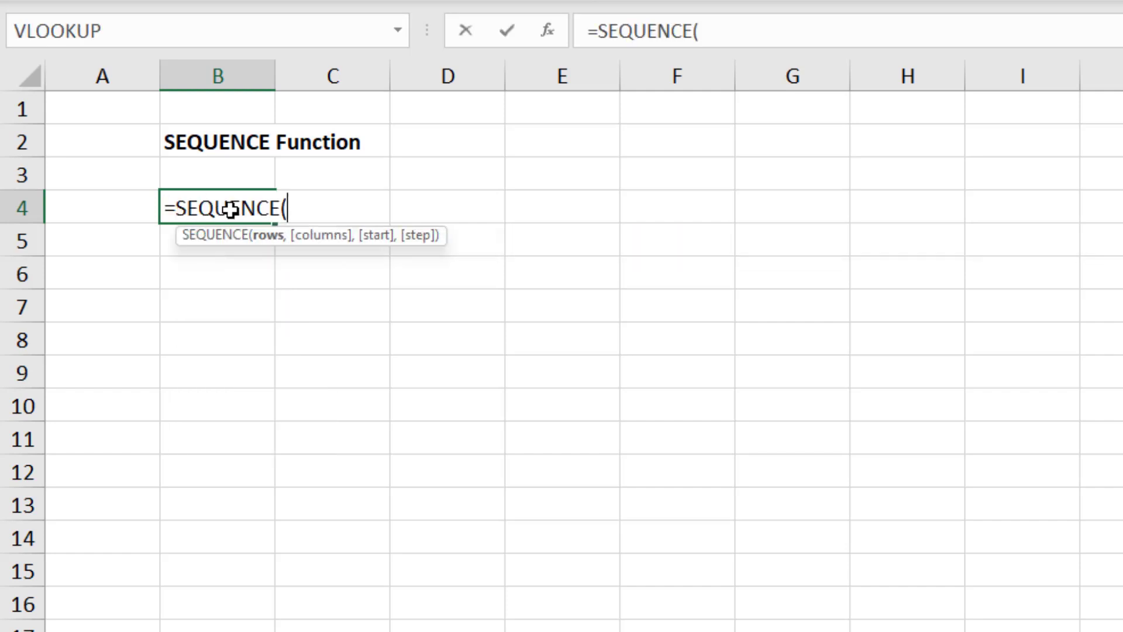
type("10,2)")
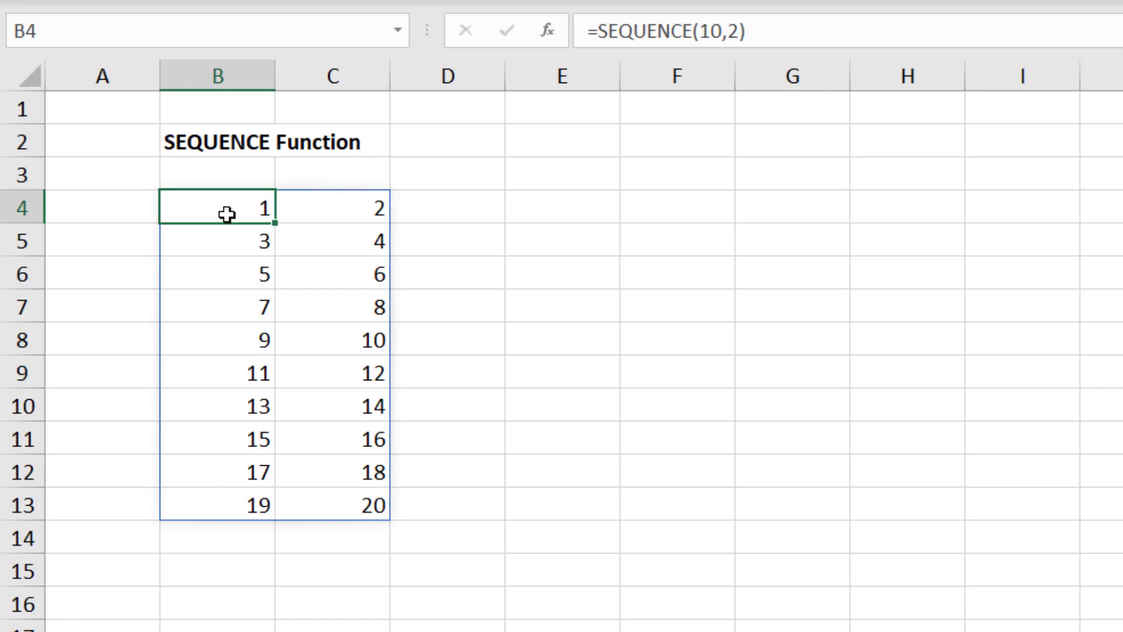
- Rewrite B4 as =TRANSPOSE(SEQUENCE(2,10)) and switch to the Data sheet
double_click(217, 208)
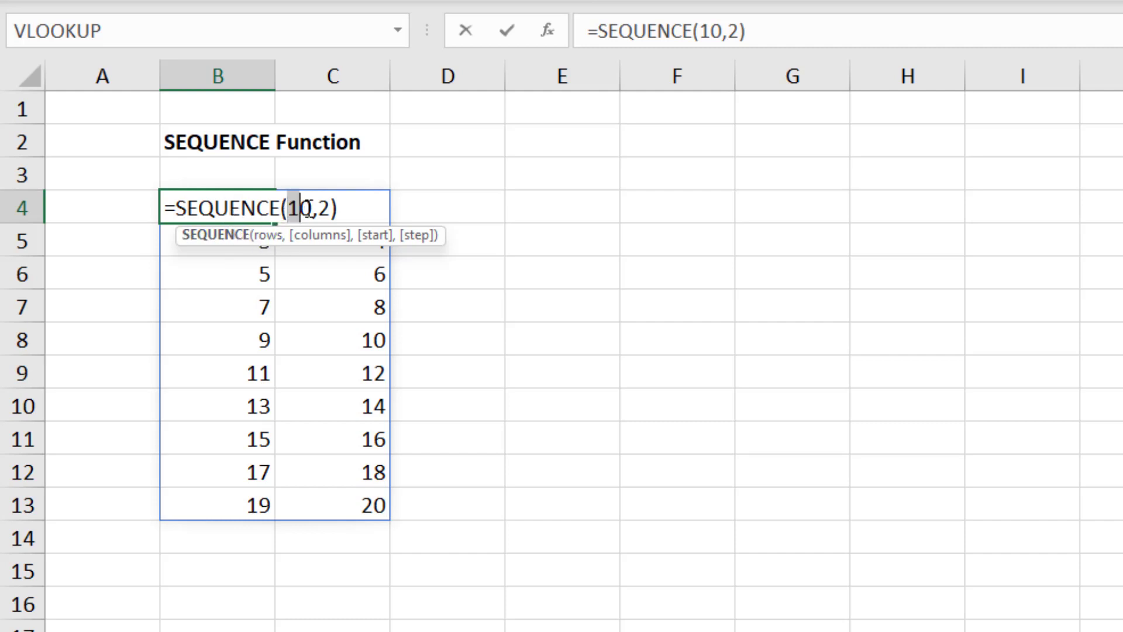
key("Backspace")
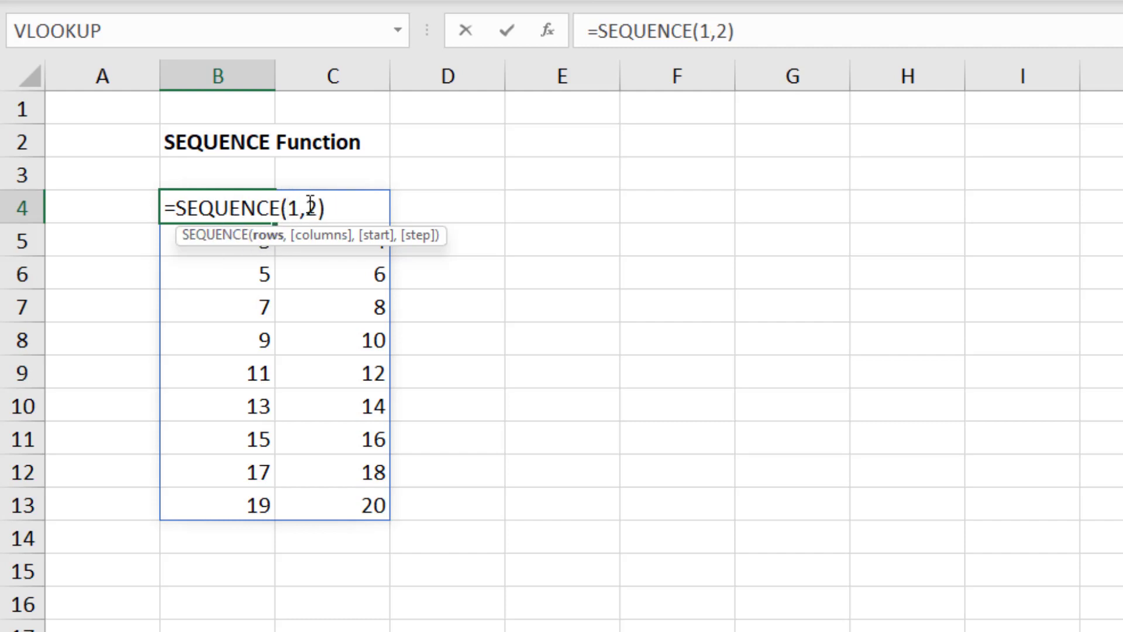
type("2")
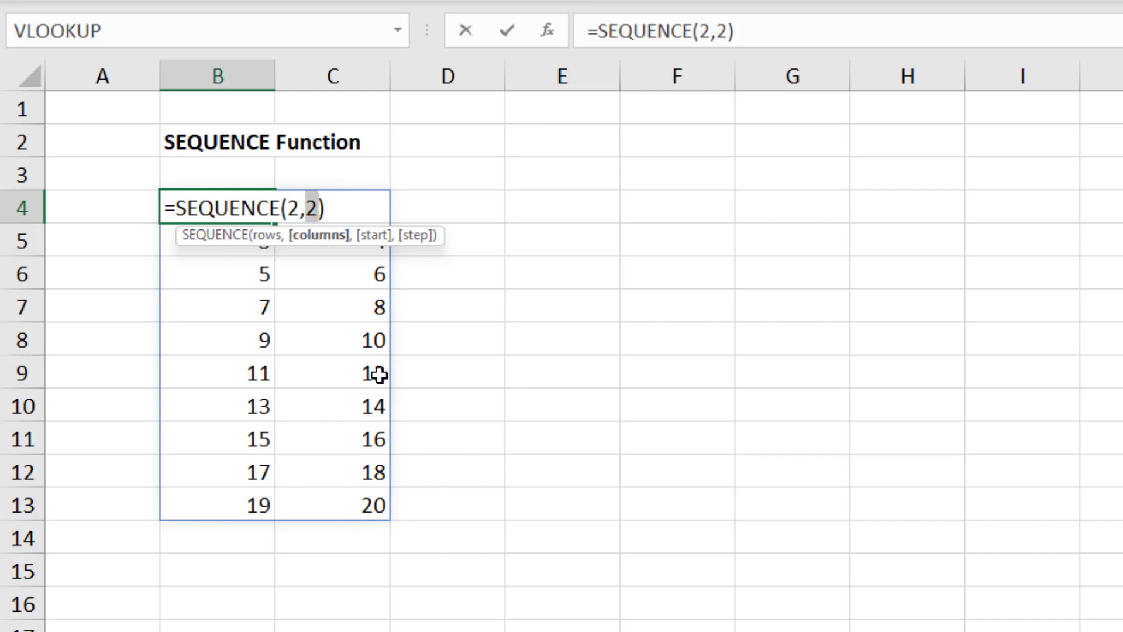
type("0")
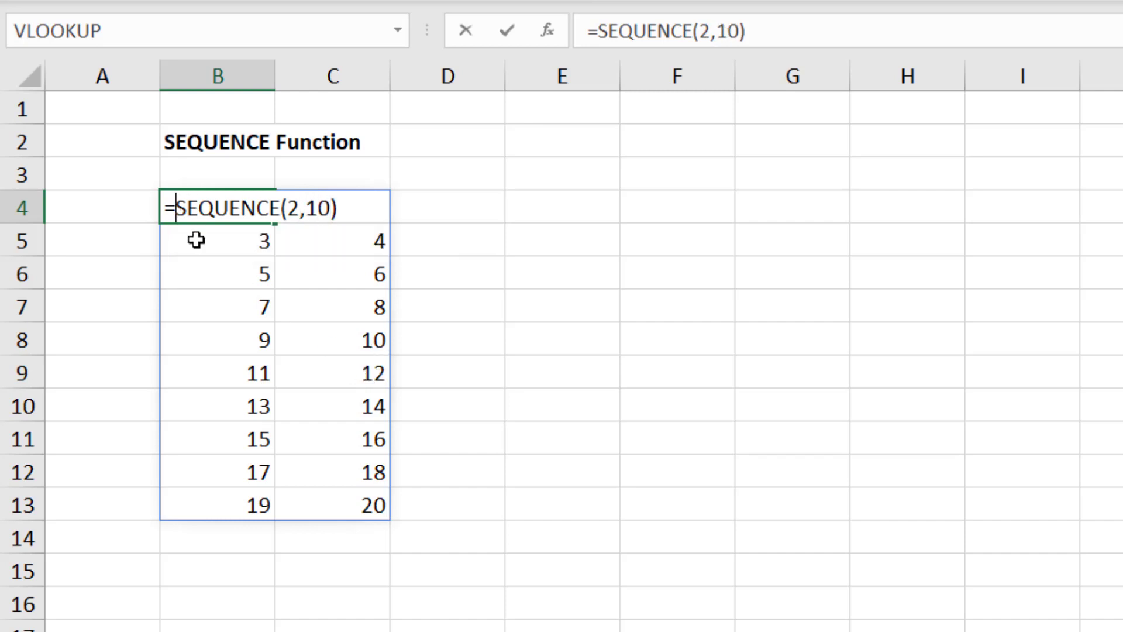
type("TRANSPOSE(")
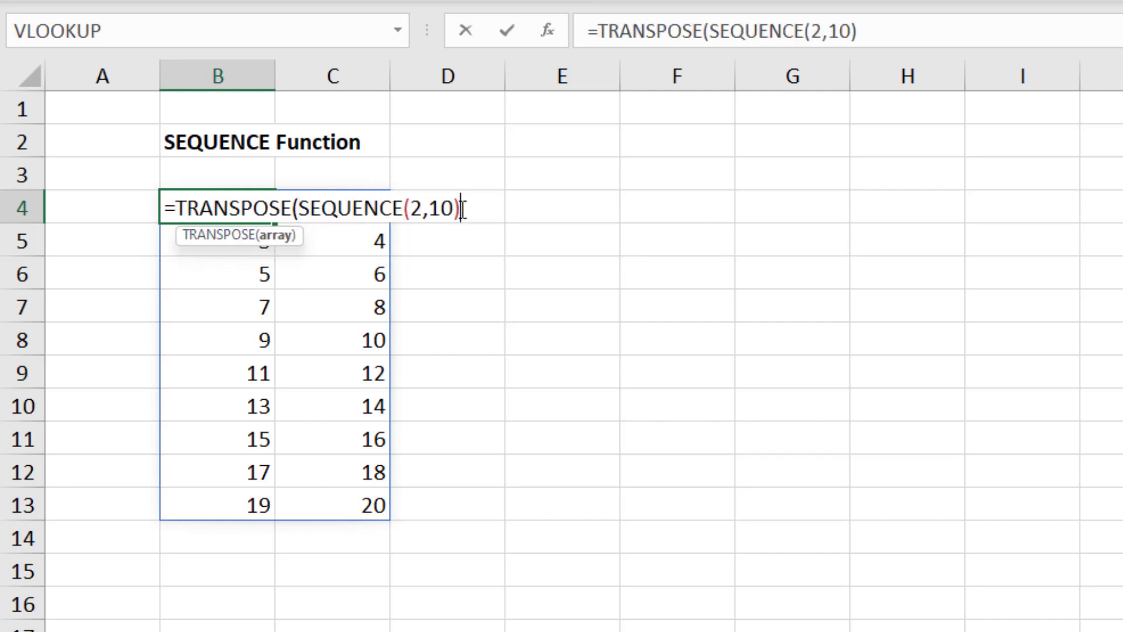
key("Return")
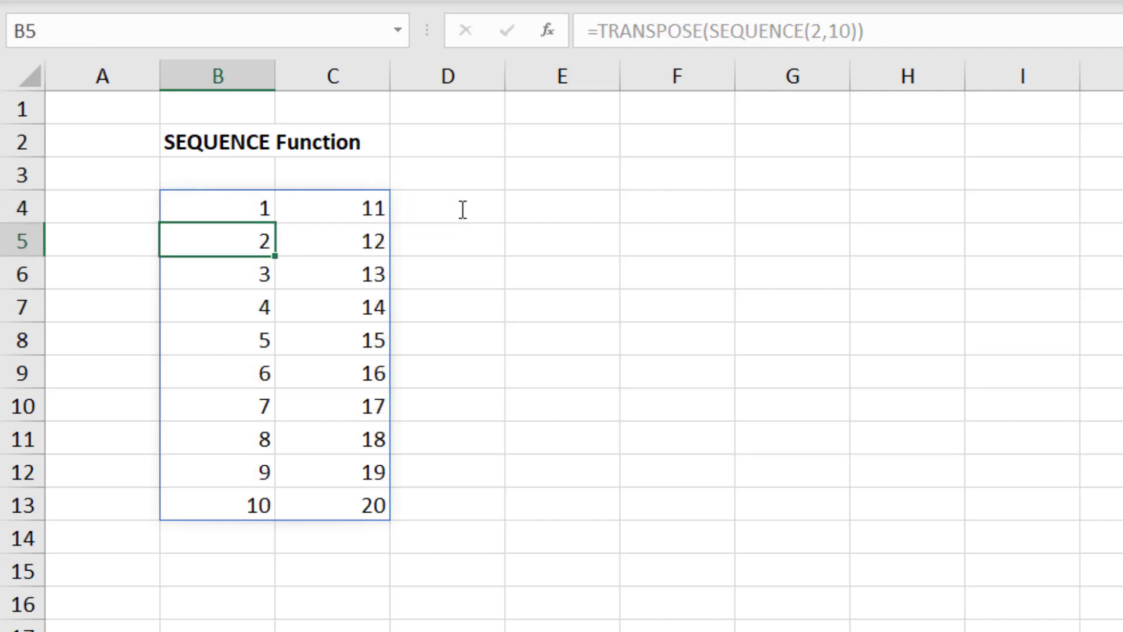
mouse_move(456, 524)
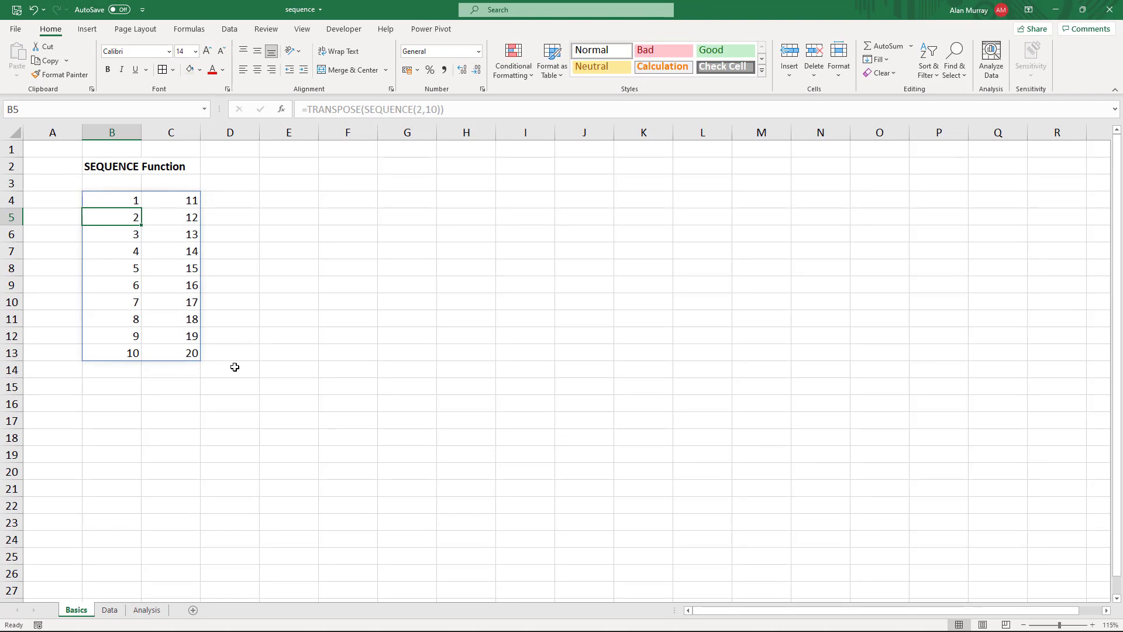
mouse_move(195, 504)
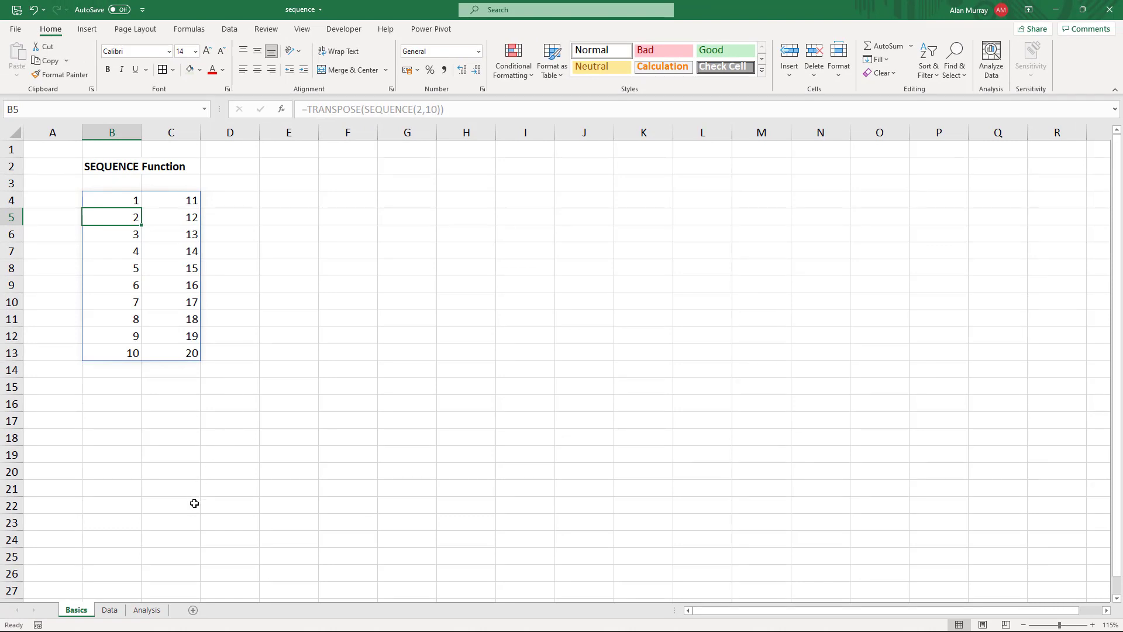
left_click(109, 610)
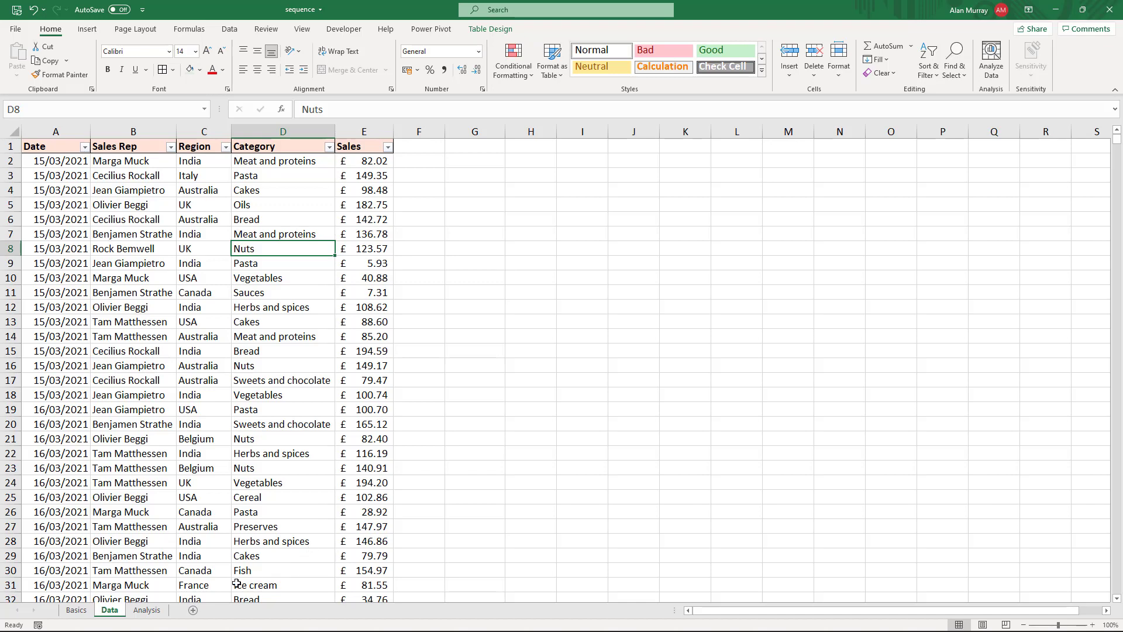
- Switch to the Analysis sheet showing Date 04/11/2021, No of Days 7 and Top 5
left_click(147, 610)
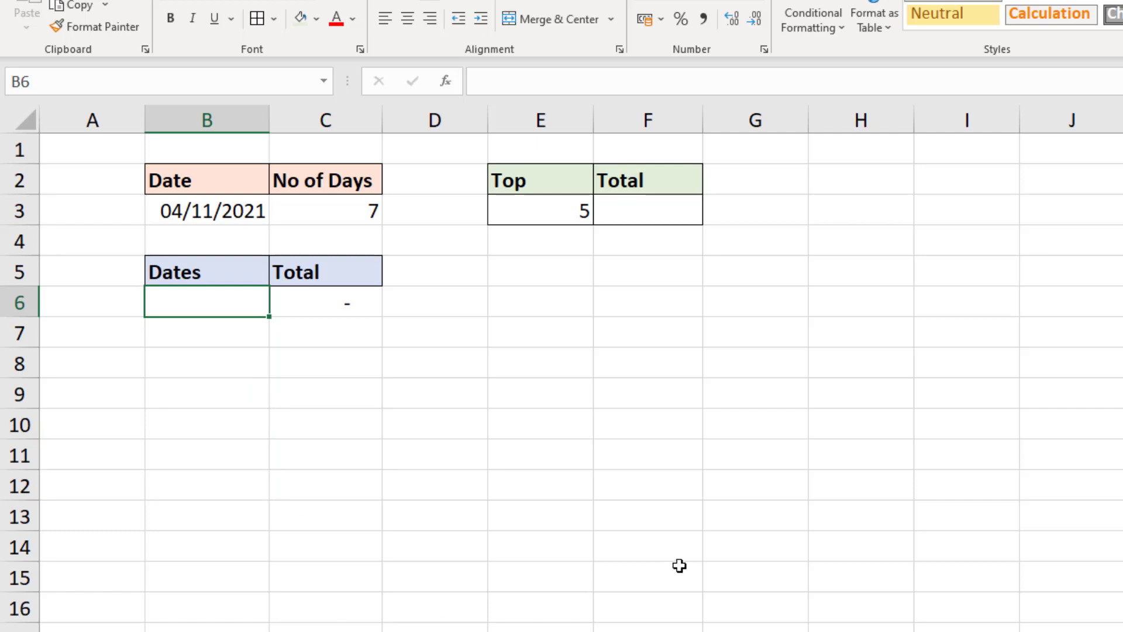
- Enter =SEQUENCE(C3,,B3,-1) to list seven dates counting back from 04/11/2021
type("=seq")
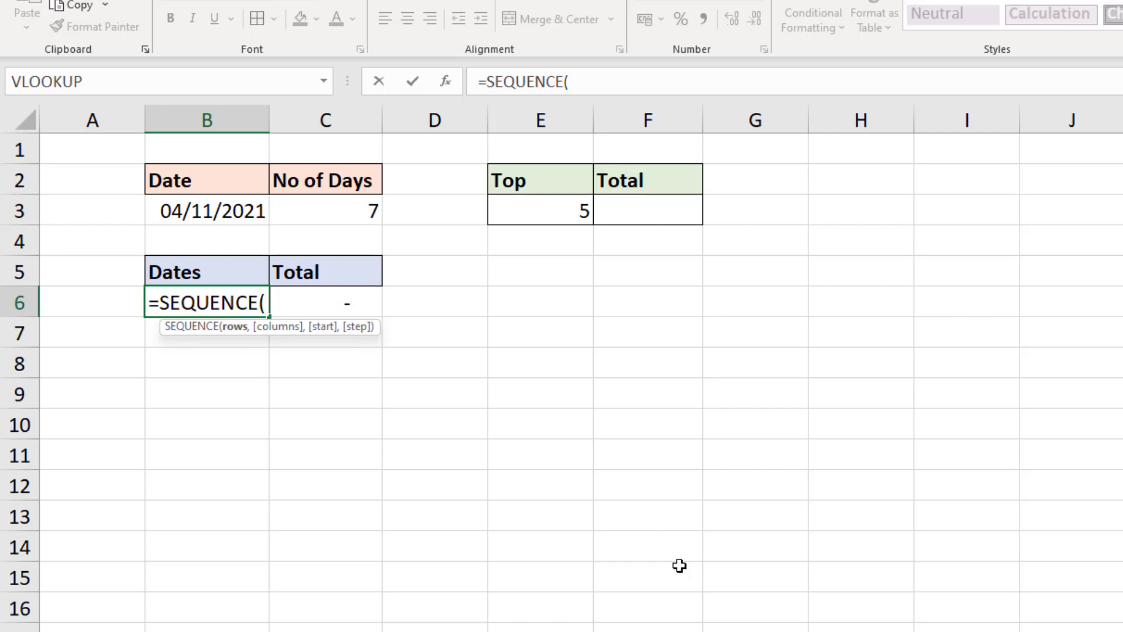
left_click(325, 211)
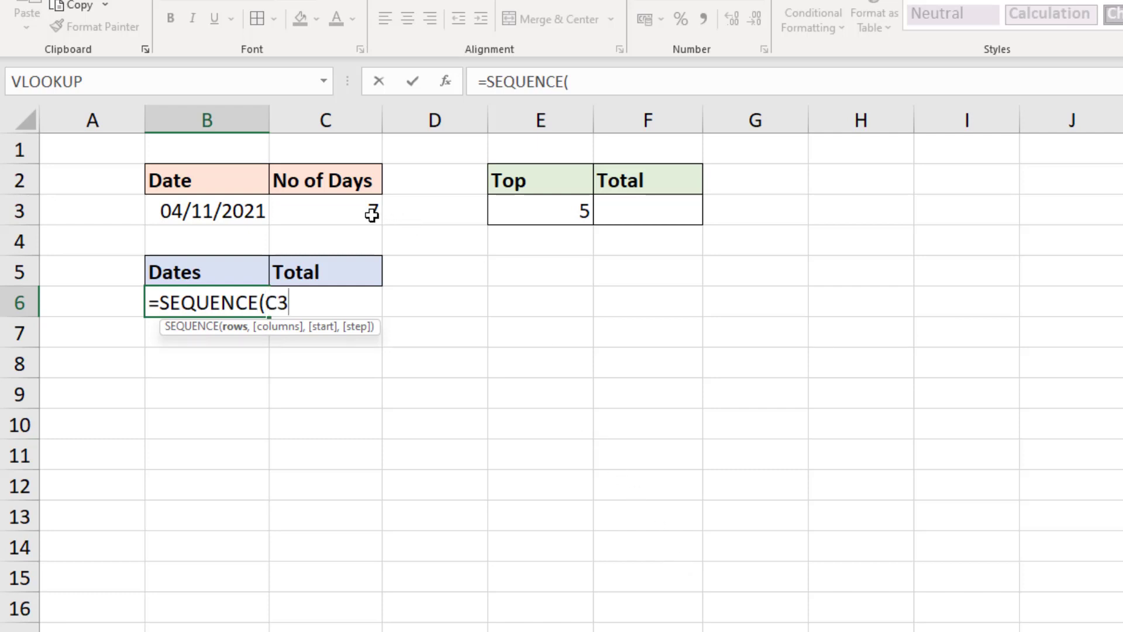
left_click(326, 210)
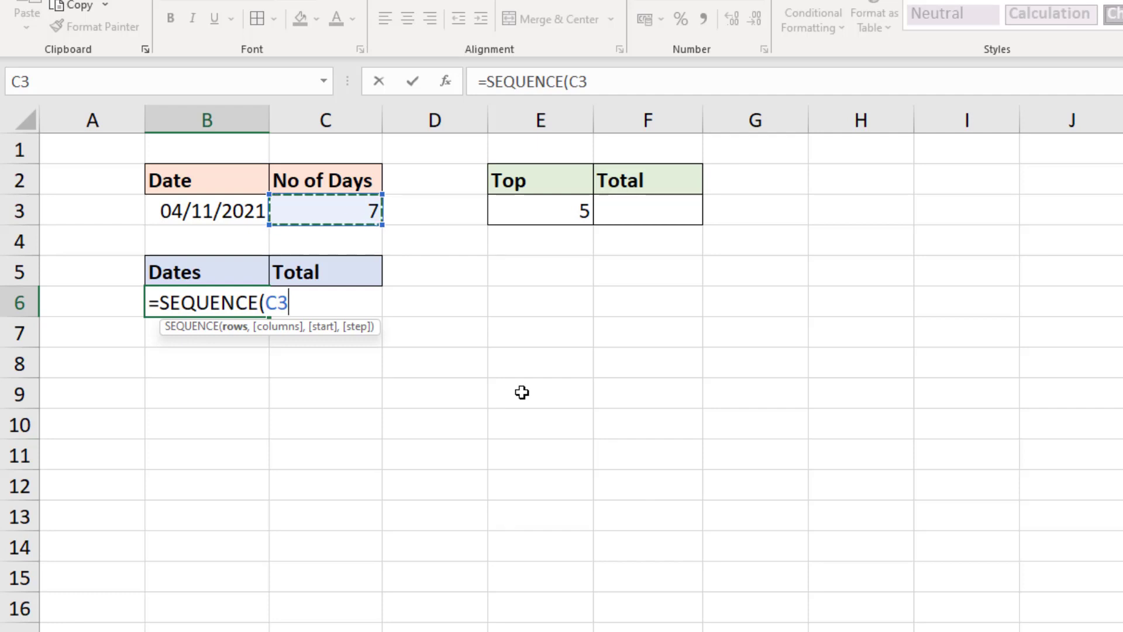
type(",,")
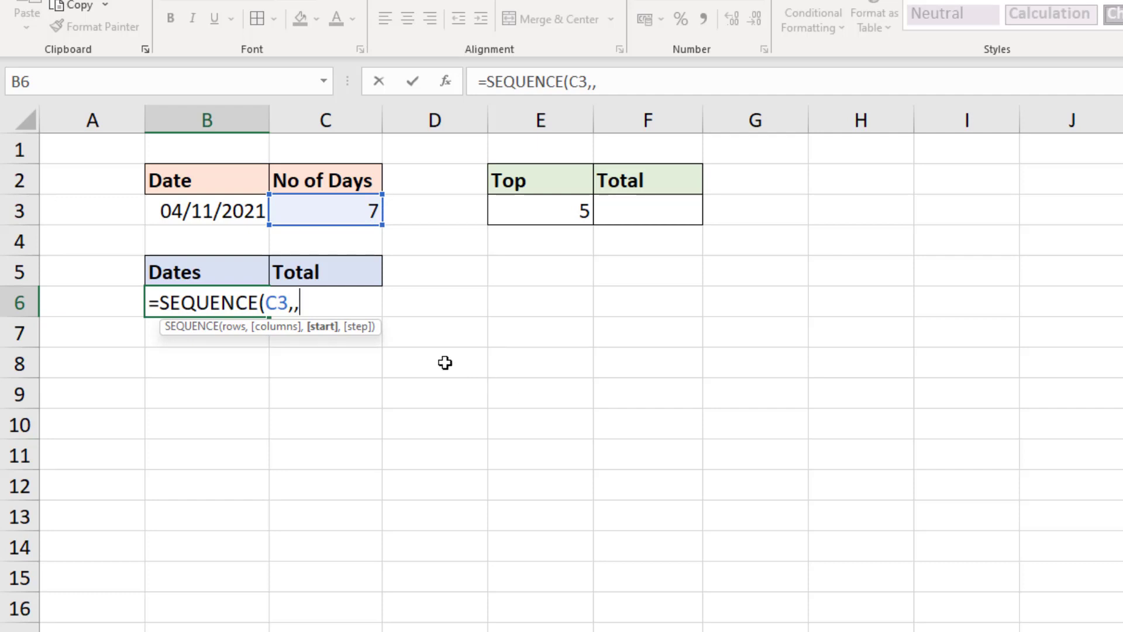
left_click(206, 210)
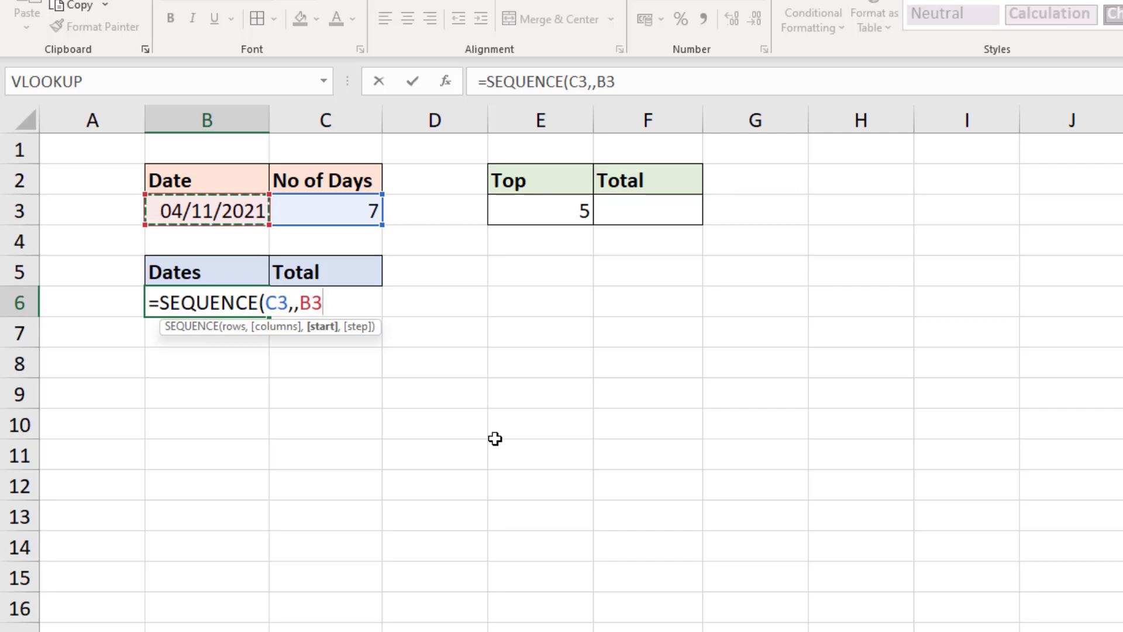
type(",")
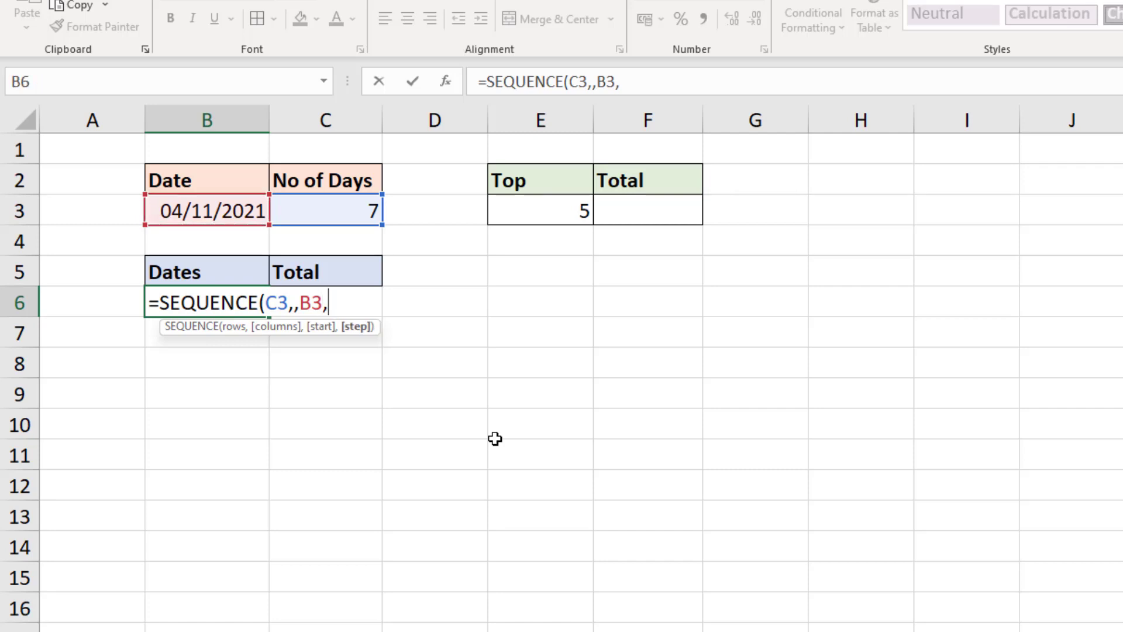
type("-1")
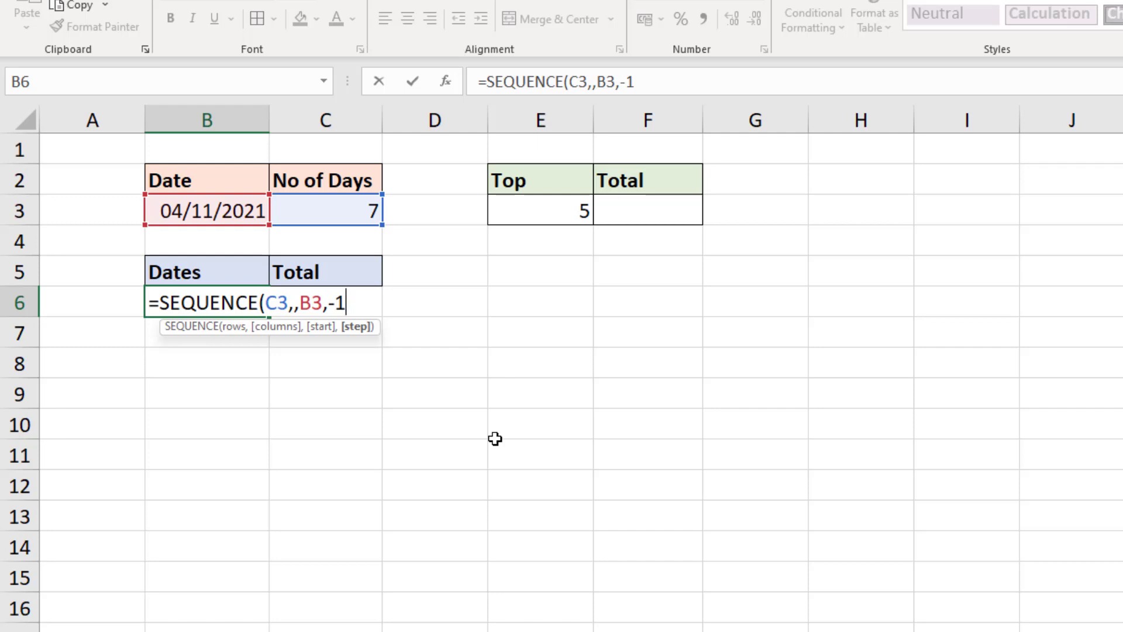
type(")")
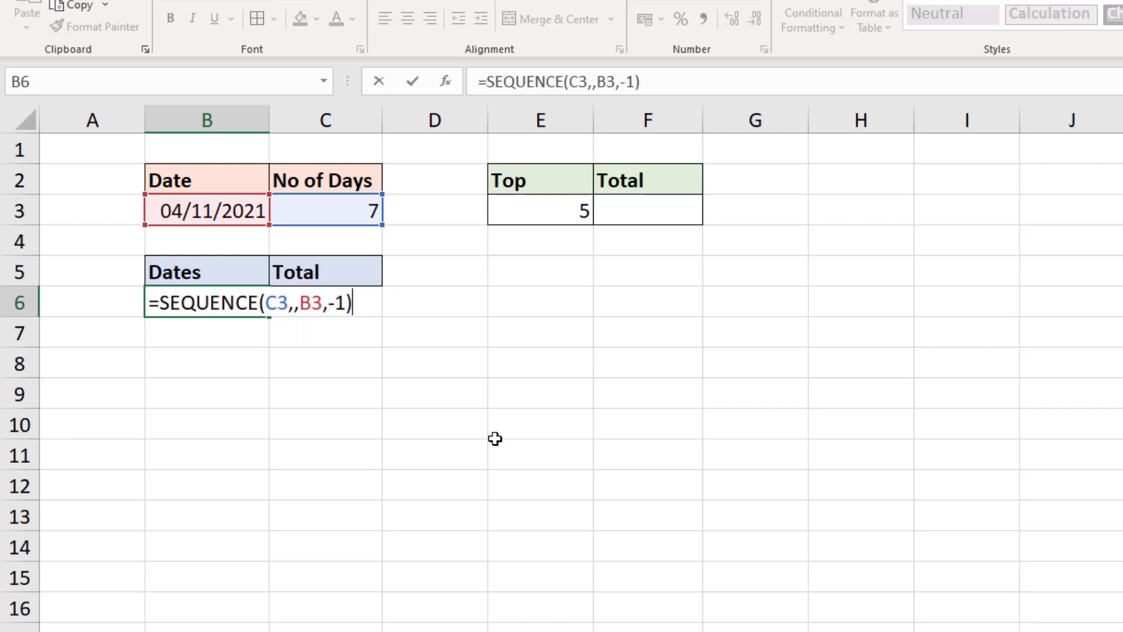
key("Return")
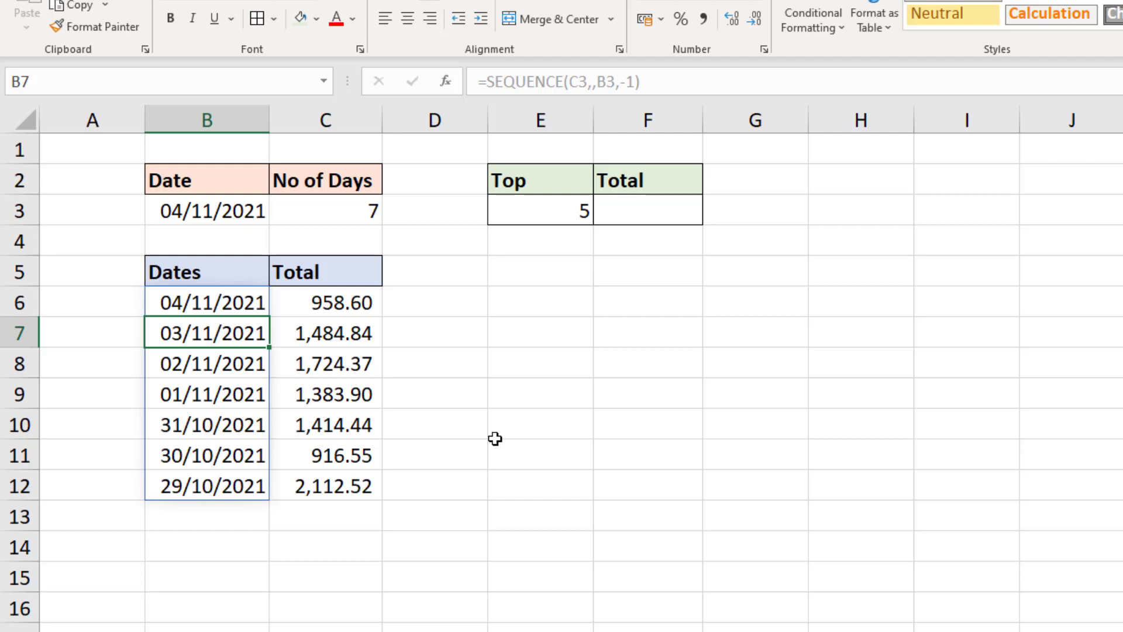
- Review the SUMIFS totals formula, then change No of Days in C3 to 10, then 5
left_click(326, 302)
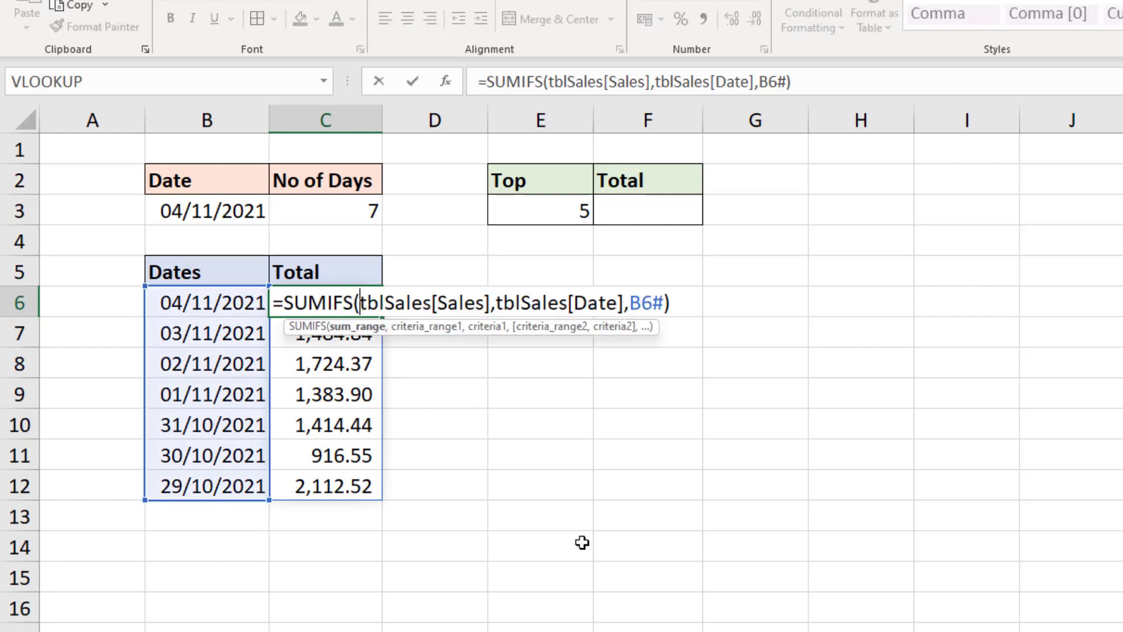
mouse_move(591, 555)
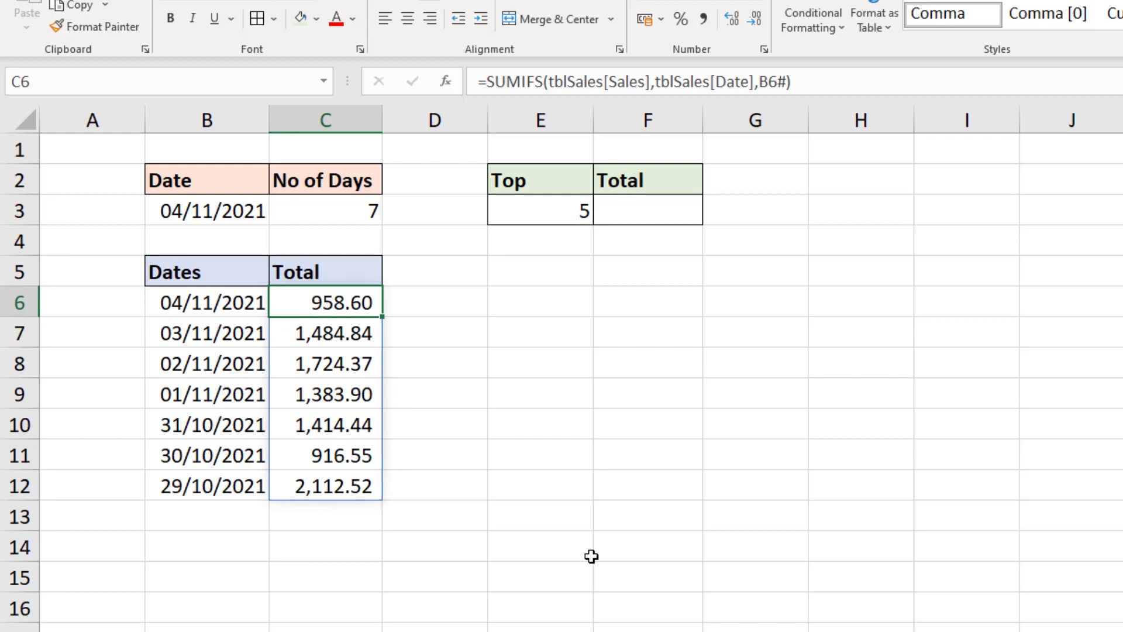
mouse_move(566, 509)
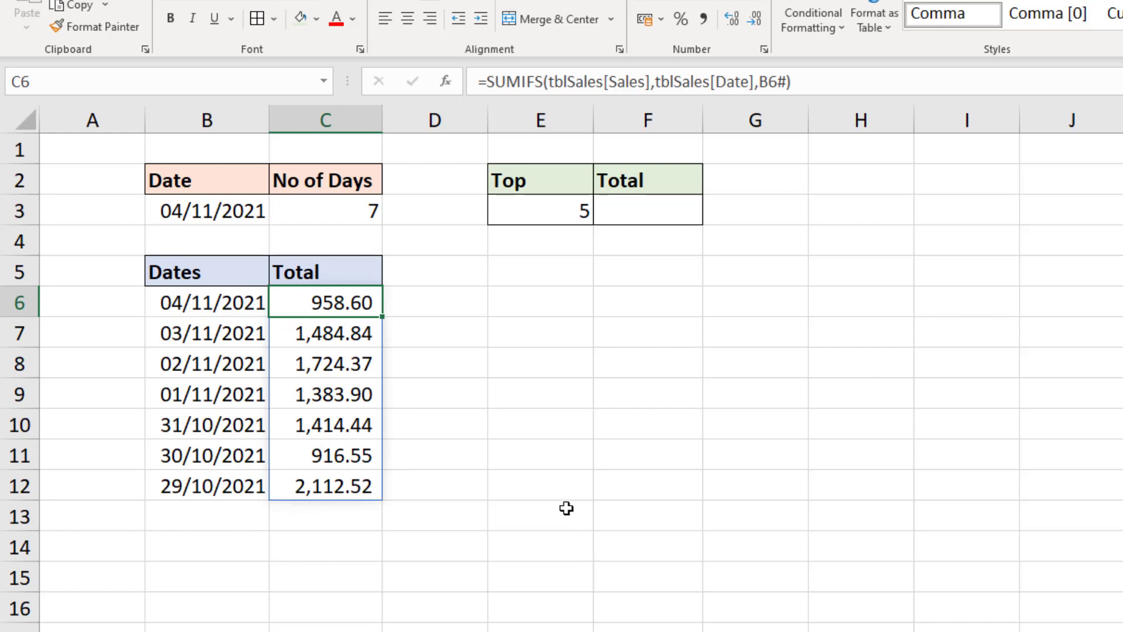
left_click(325, 210)
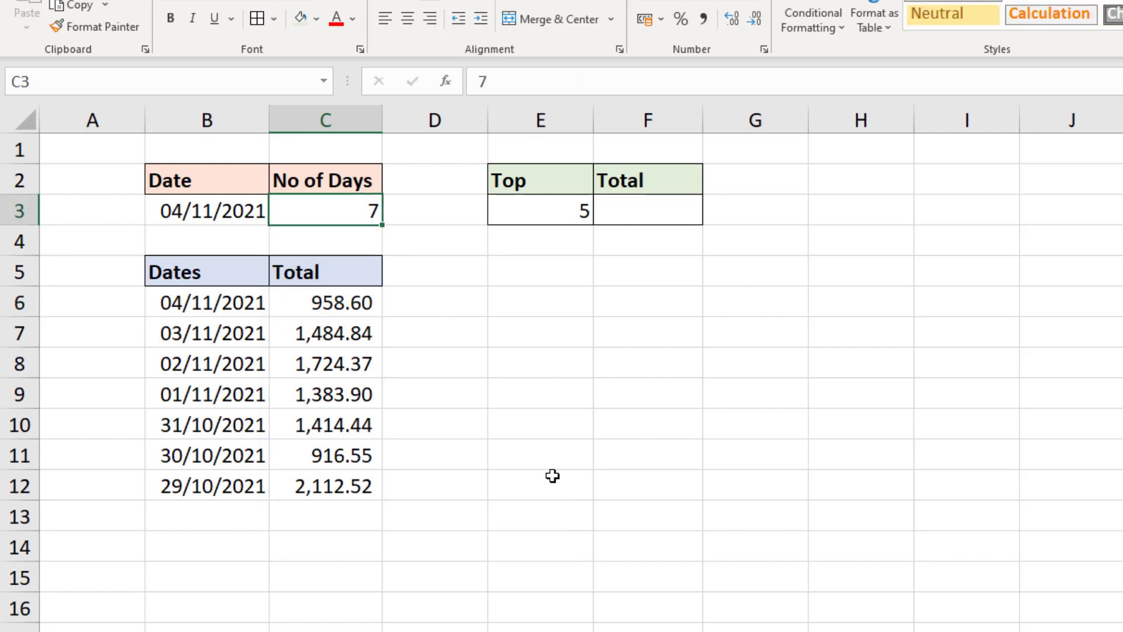
type("10")
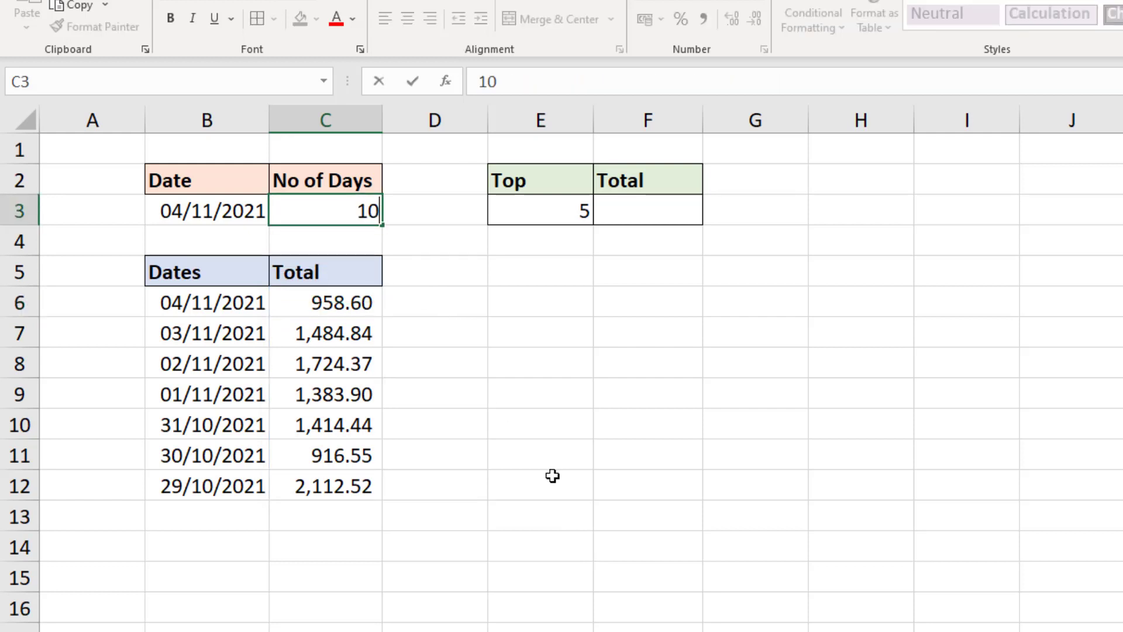
key("Return")
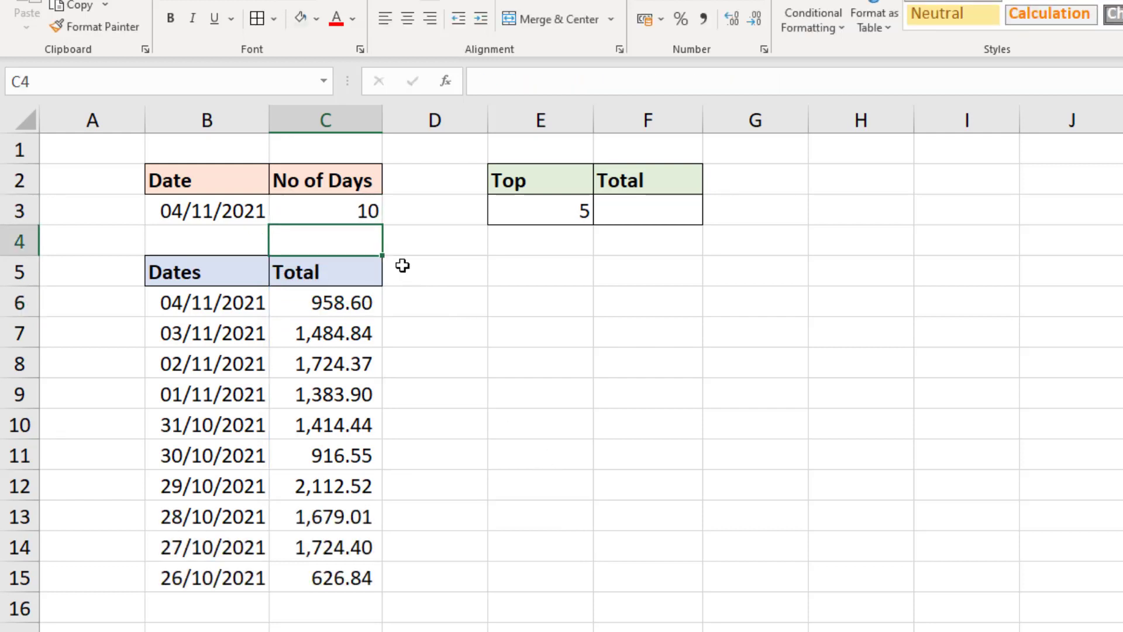
type("5")
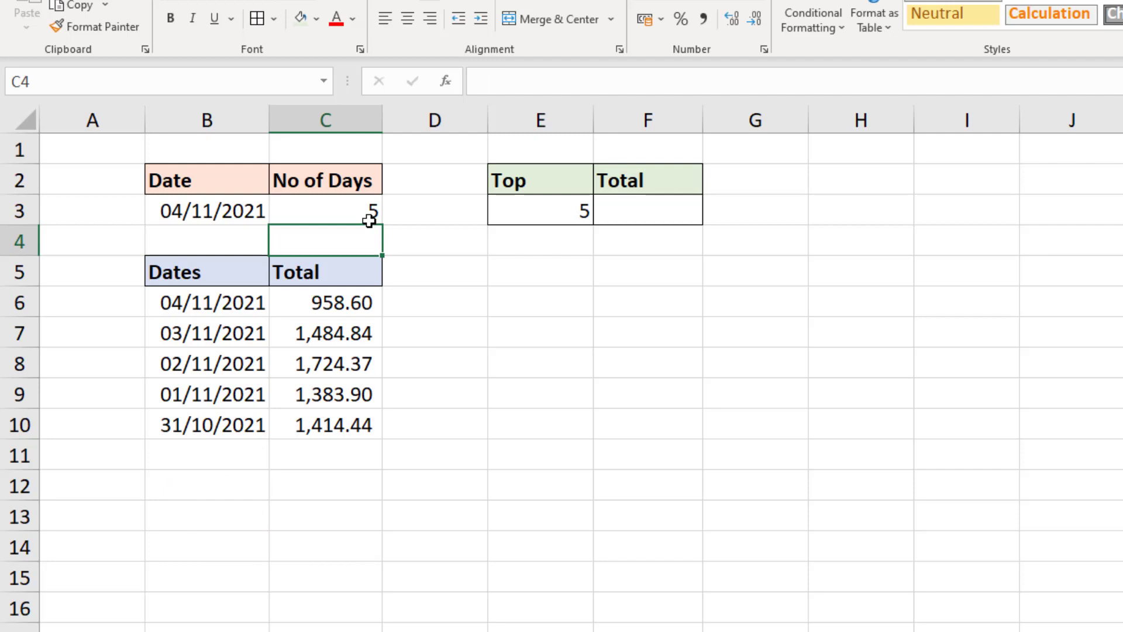
mouse_move(662, 214)
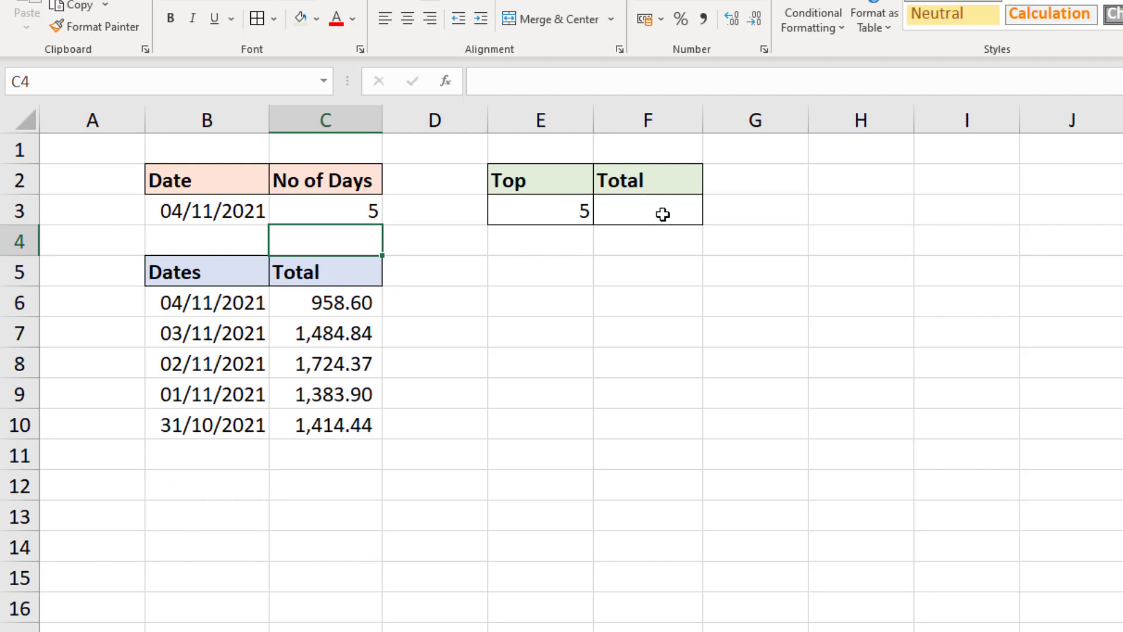
- Type =sum(LARGE(tblSales[Sales],SEQUENCE(E3) in F3 for the top-N sales total
left_click(647, 211)
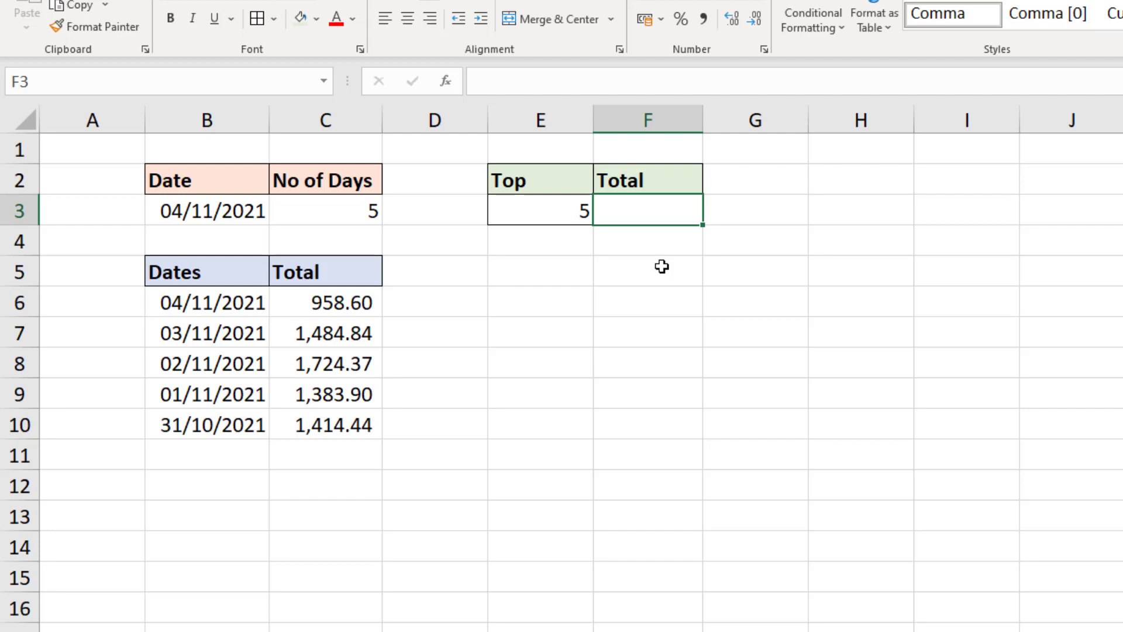
type("=")
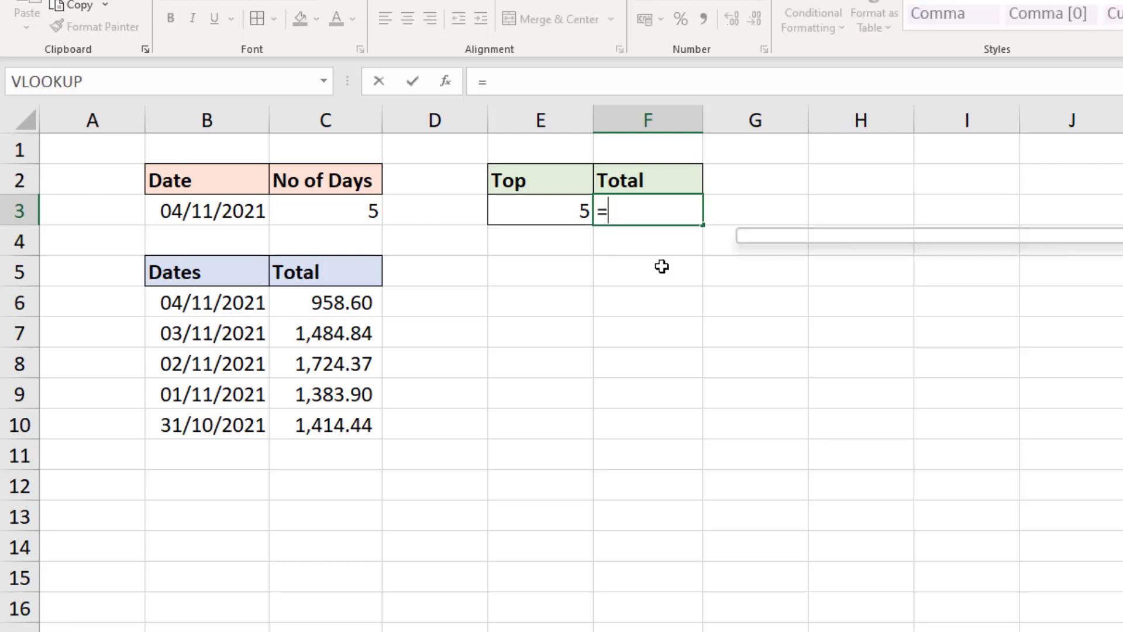
type("sum(")
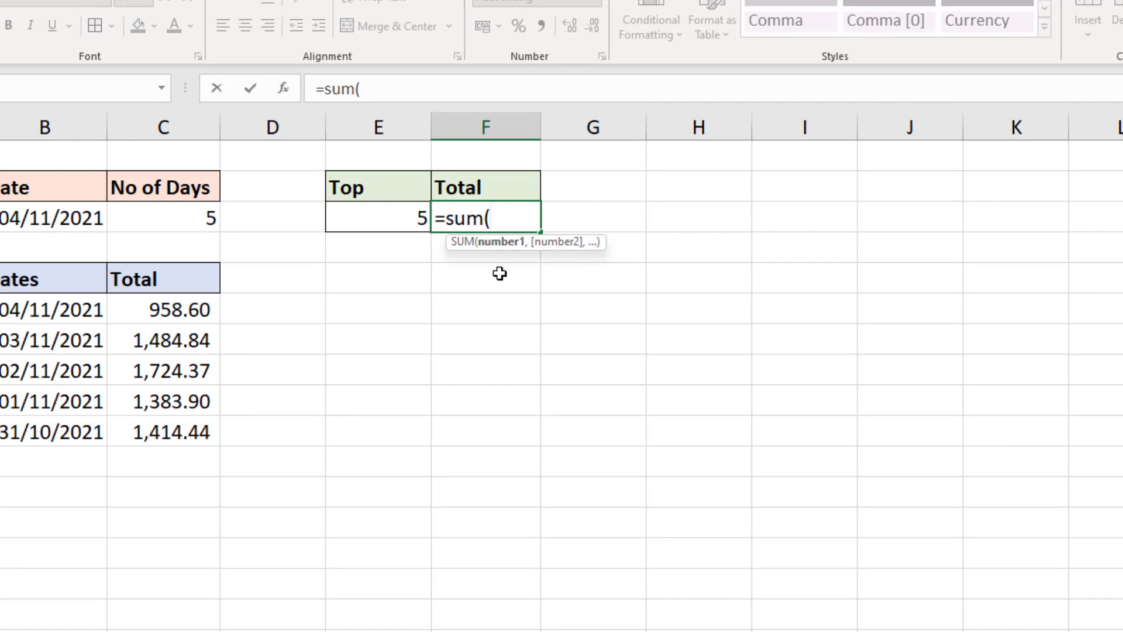
type("lar")
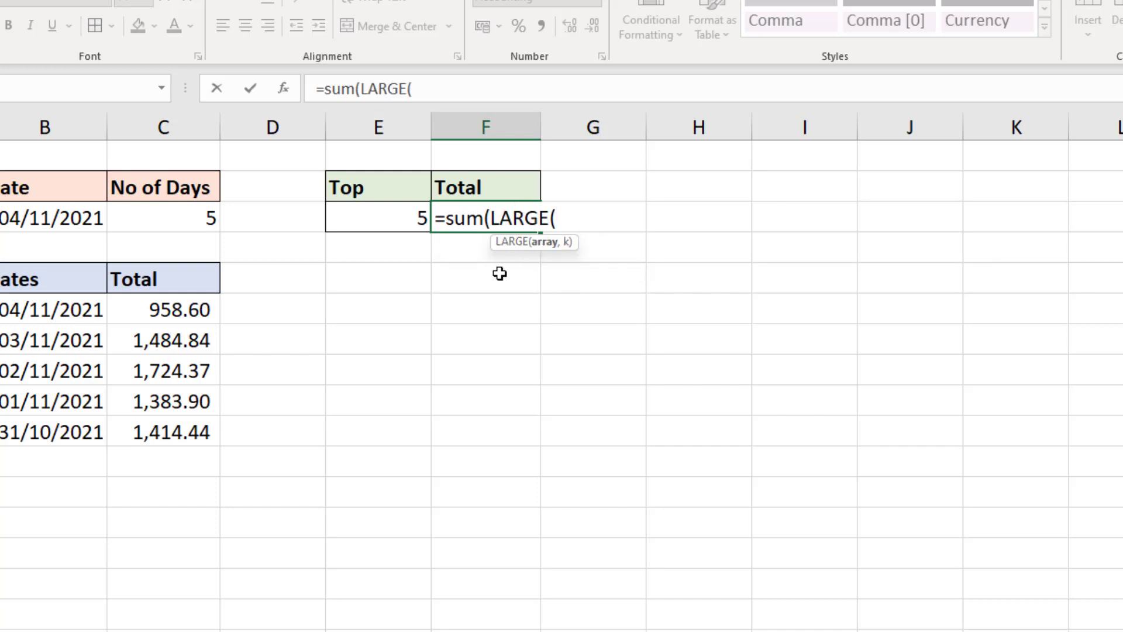
type("tblSales")
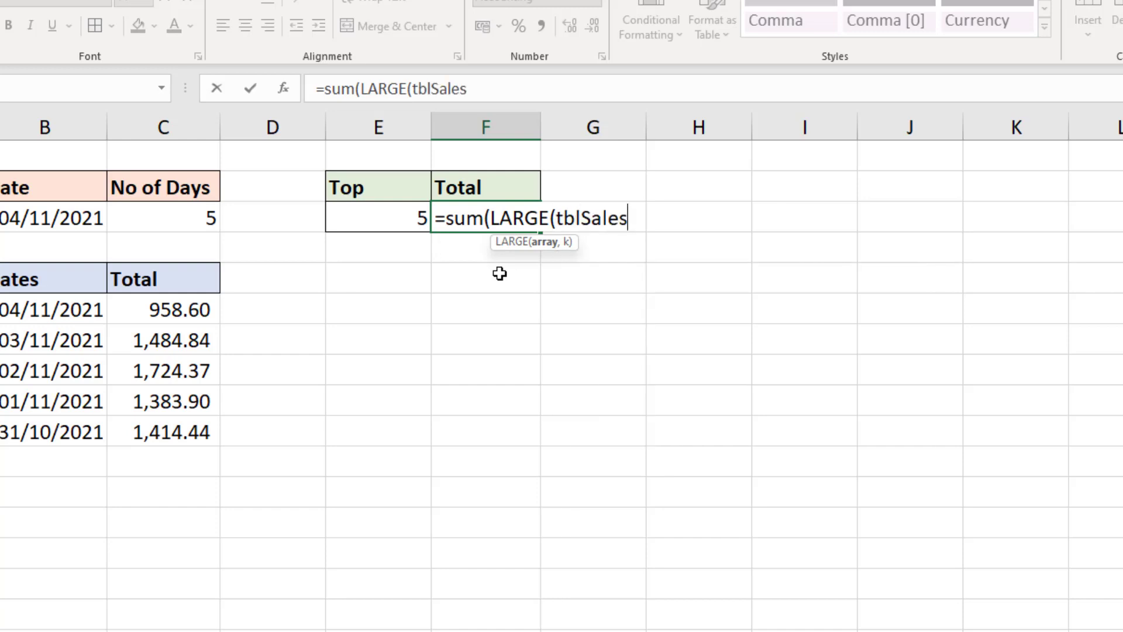
type("[Sales")
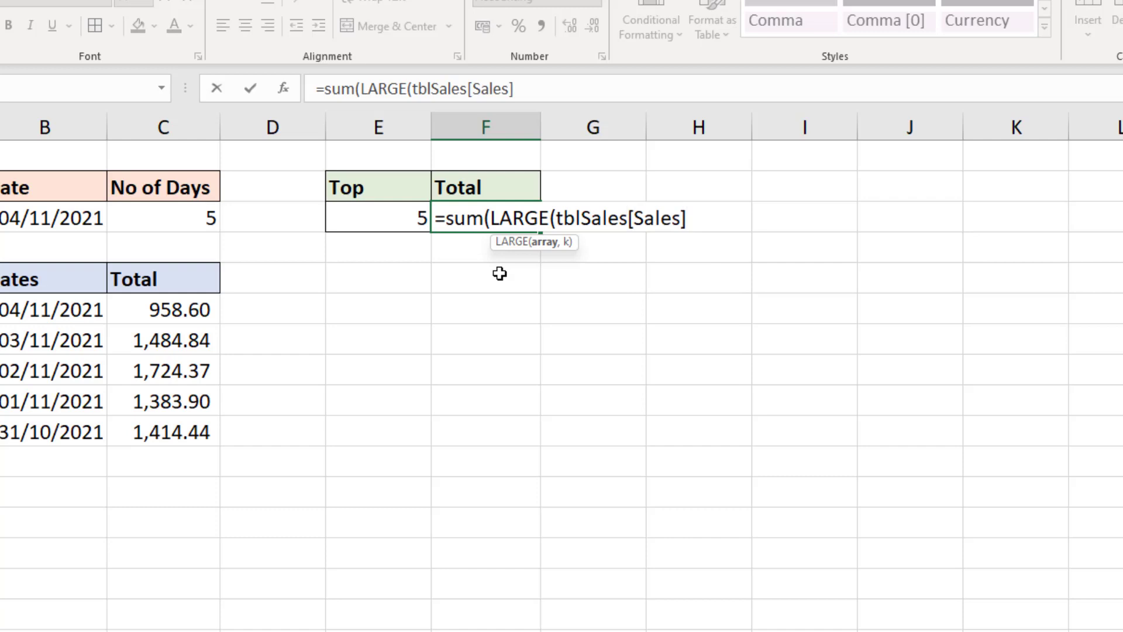
type(",")
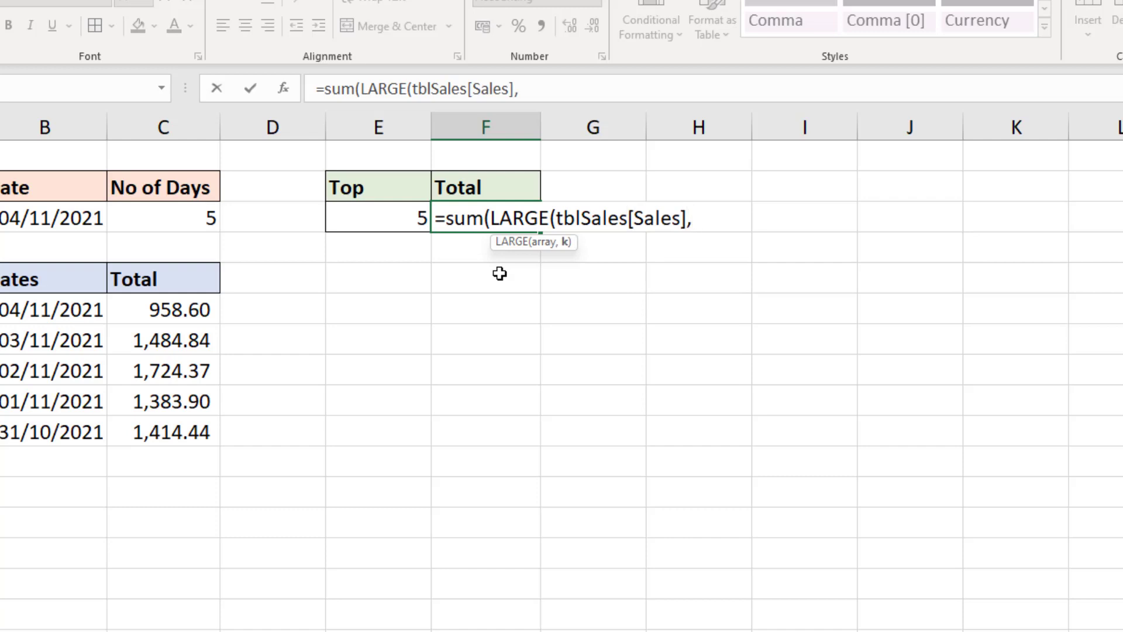
type("se")
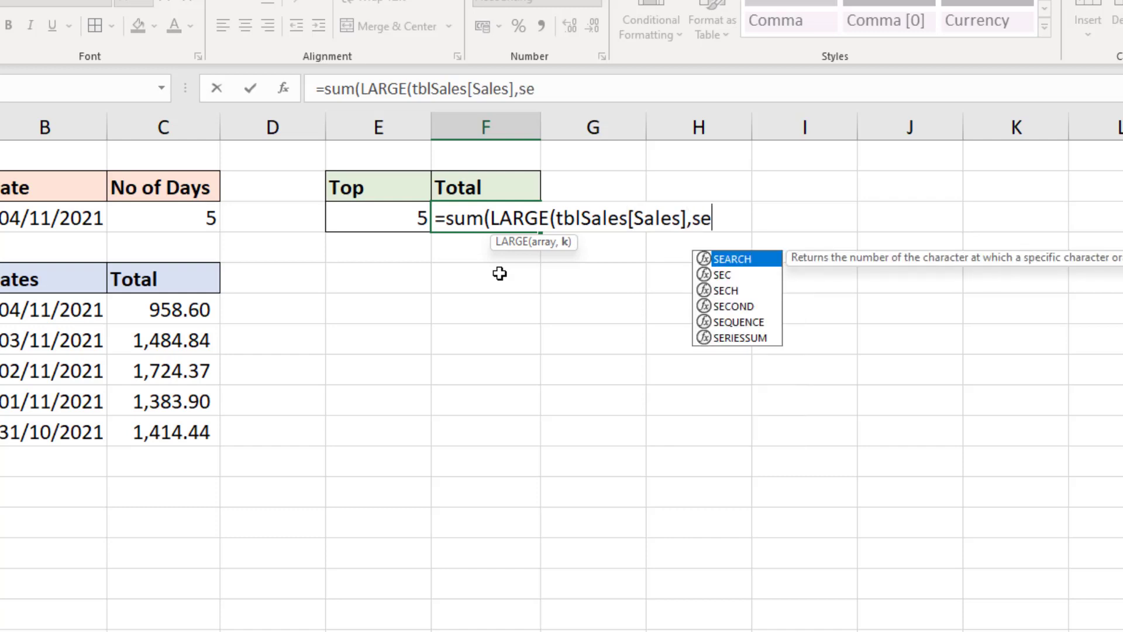
mouse_move(737, 306)
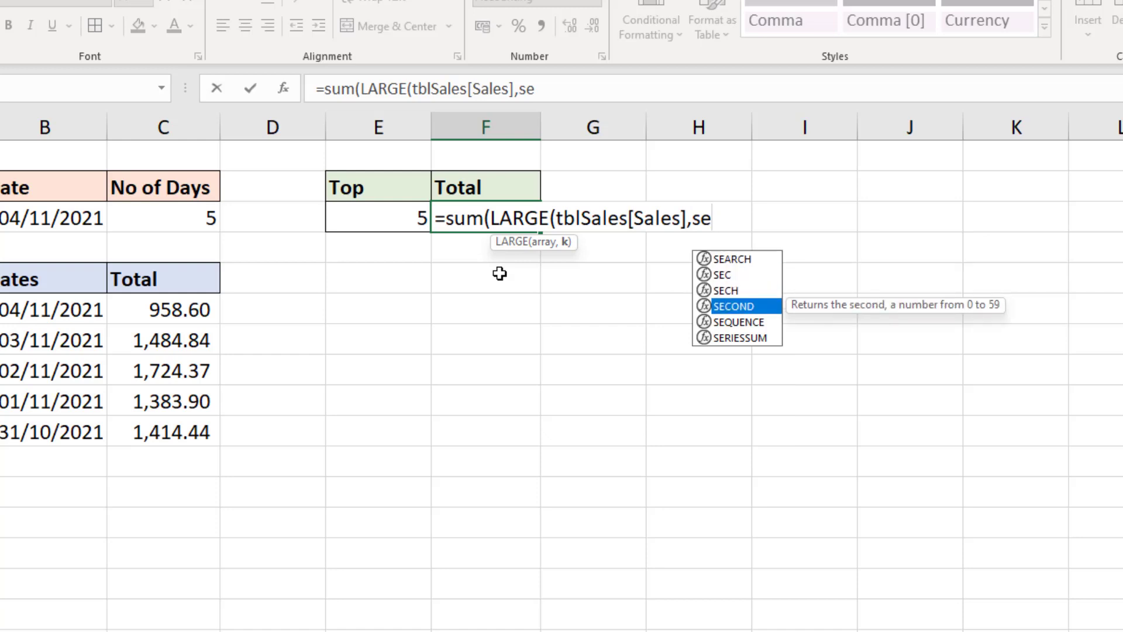
double_click(736, 322)
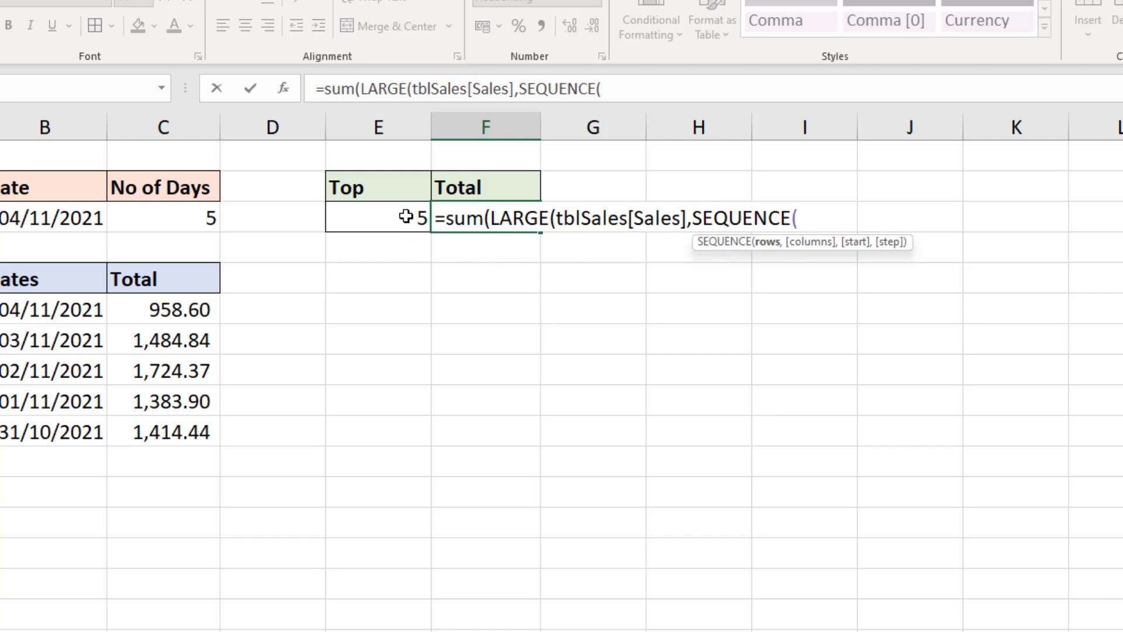
left_click(377, 218)
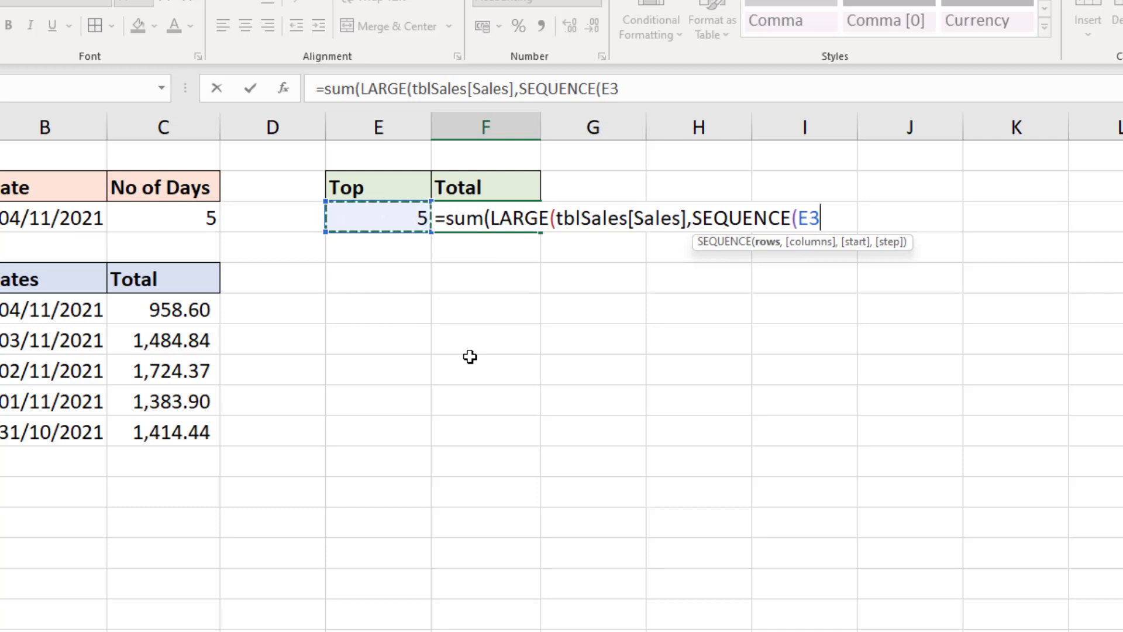
type(")")
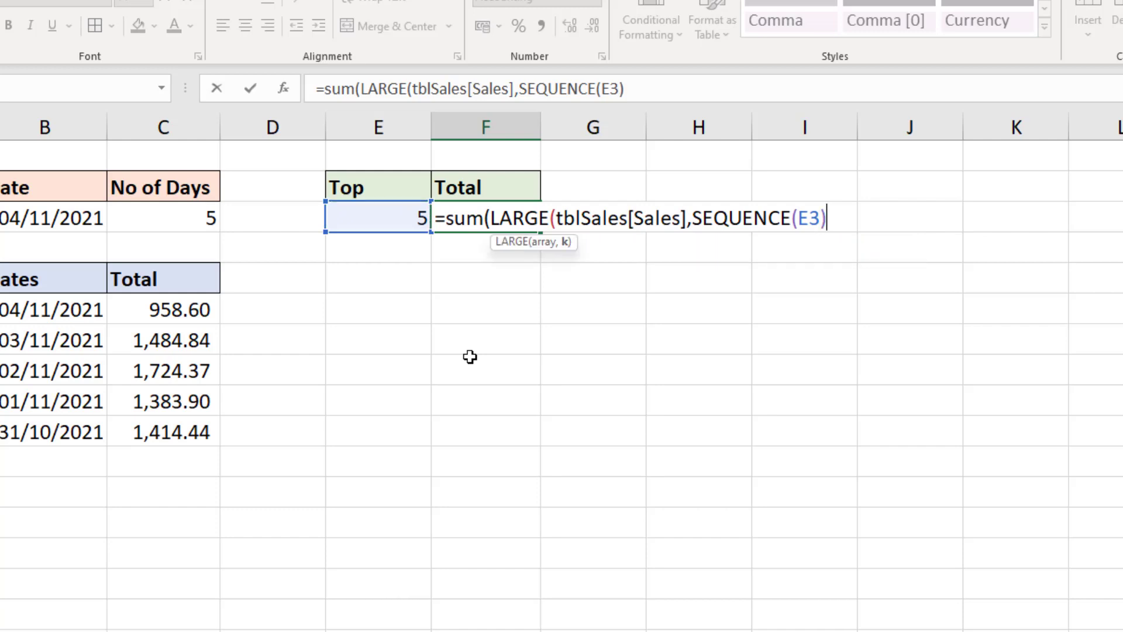
- Confirm the top-N formula (1,002.85) and set Top to 3, totalling 601.95
type(")")
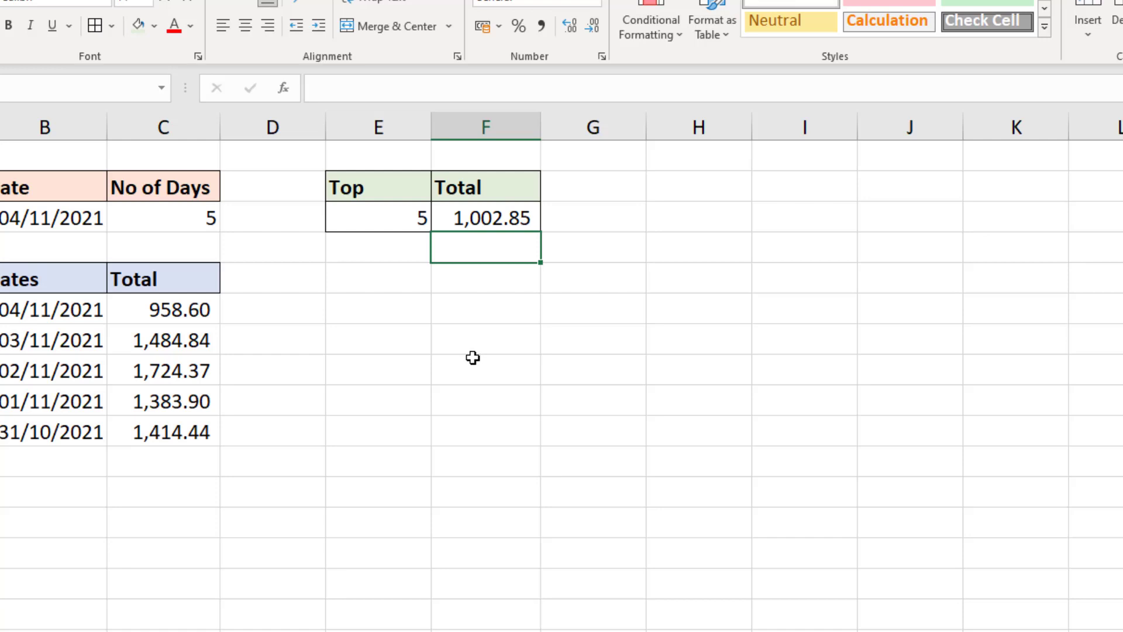
mouse_move(408, 223)
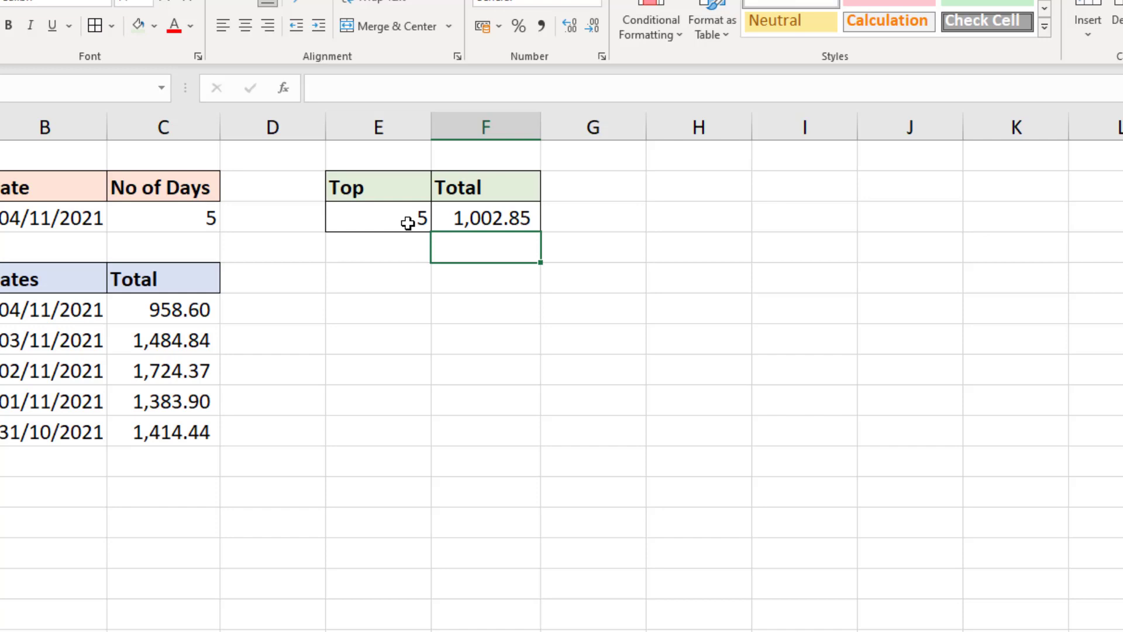
left_click(379, 218)
type("15")
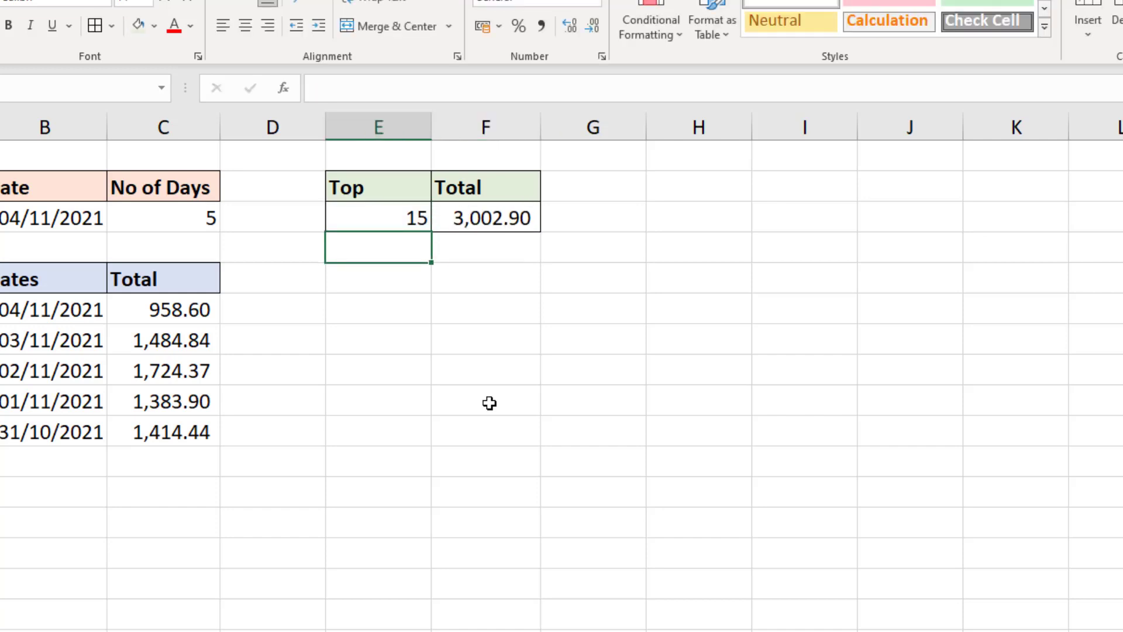
type("3")
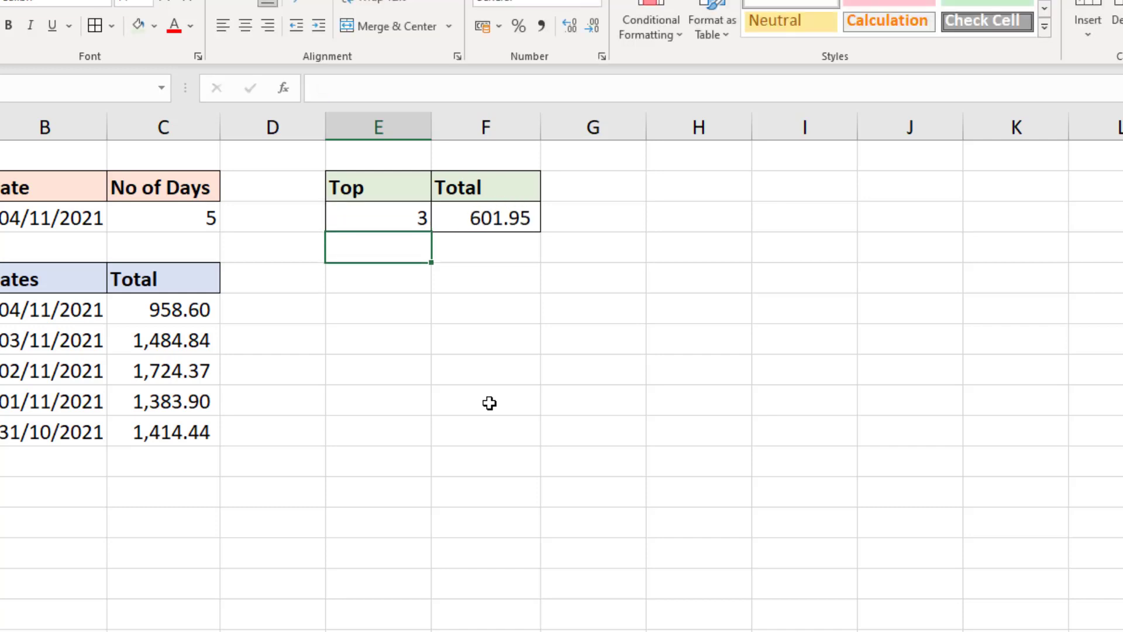